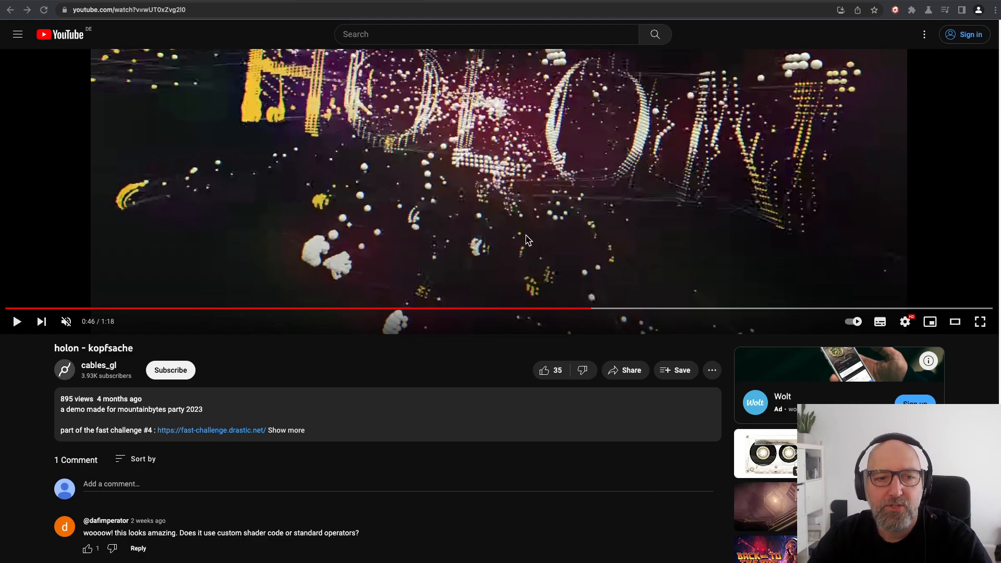
{"action": "mouse_move", "coordinate": [513, 215]}
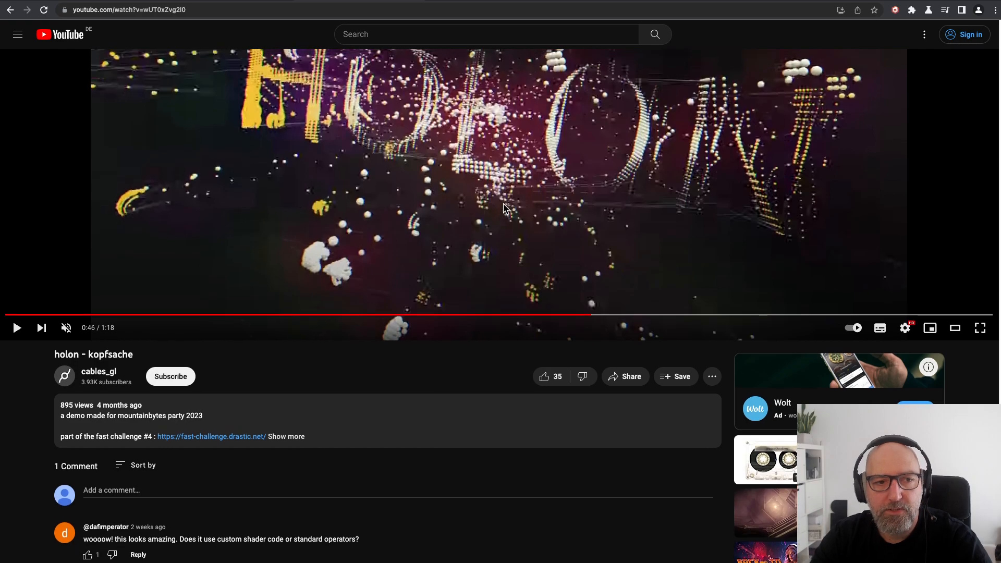
Resume and scroll through the demo video of the old head patch
{"action": "left_click", "coordinate": [18, 327]}
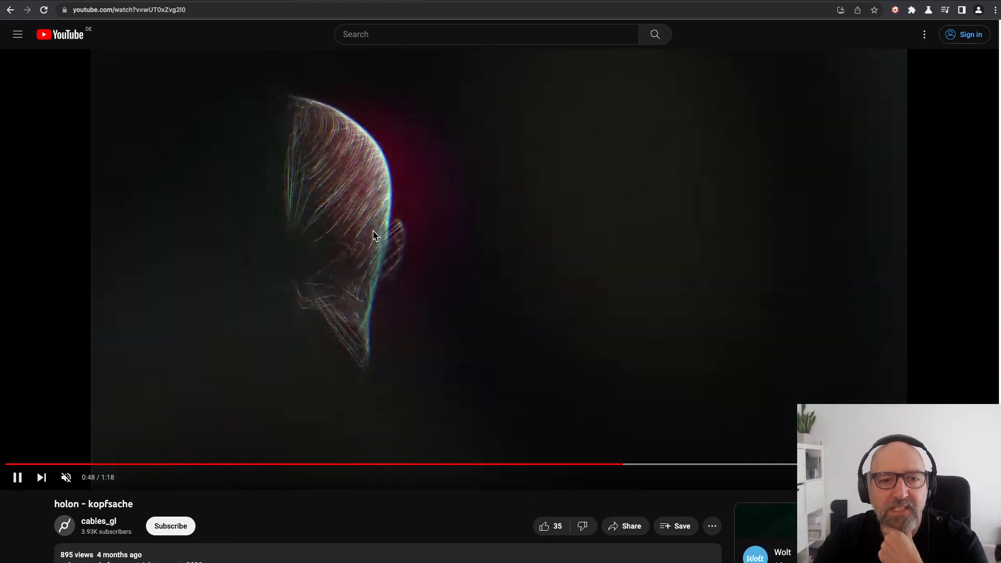
{"action": "scroll", "scroll_direction": "down", "scroll_amount": 3}
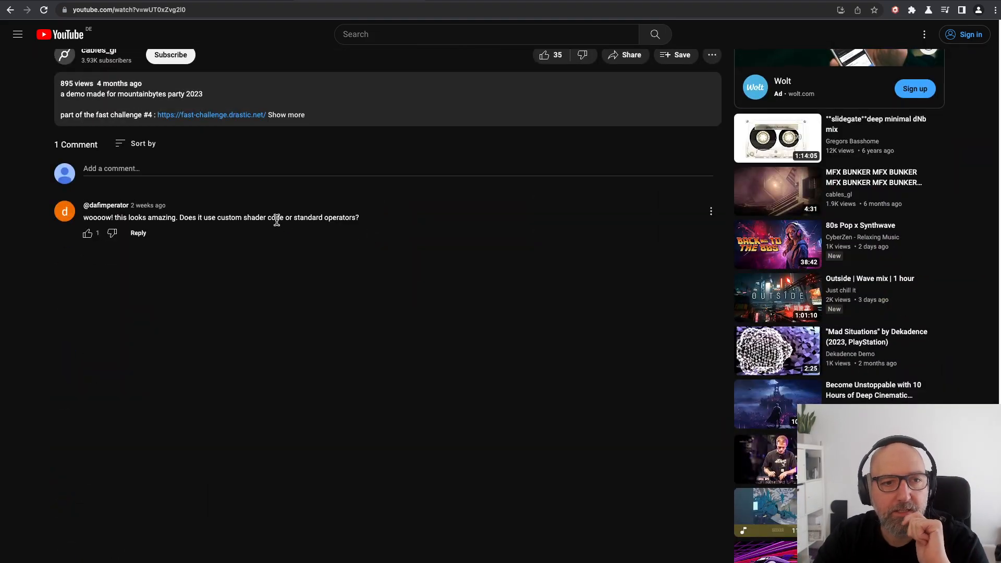
{"action": "scroll", "scroll_direction": "up", "scroll_amount": 3}
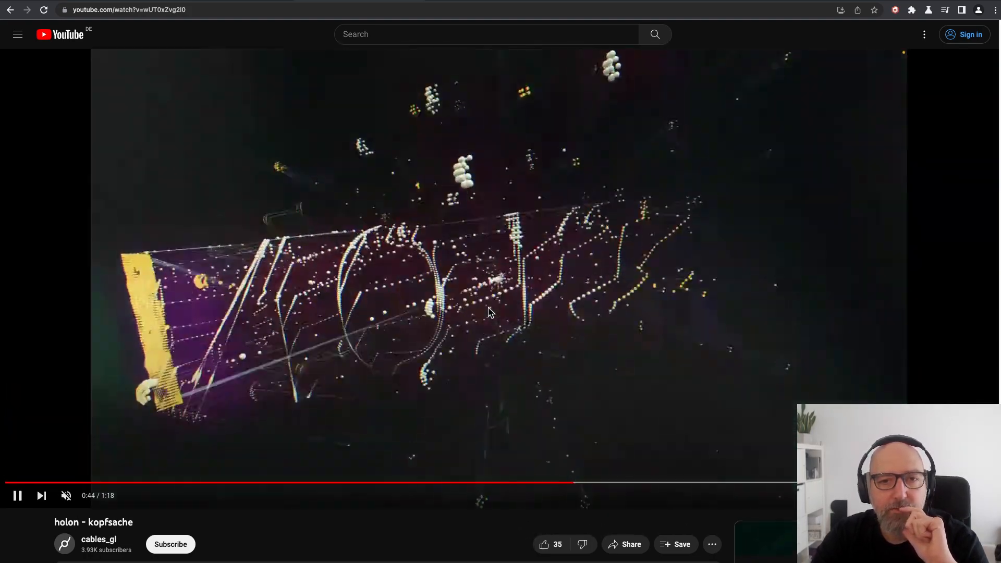
{"action": "scroll", "scroll_direction": "down", "scroll_amount": 3}
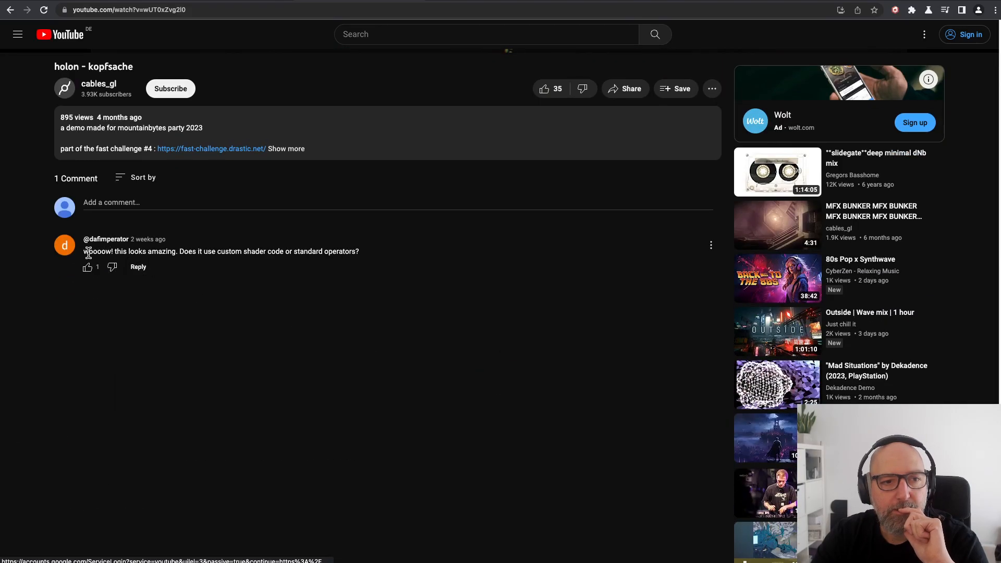
{"action": "mouse_move", "coordinate": [87, 253]}
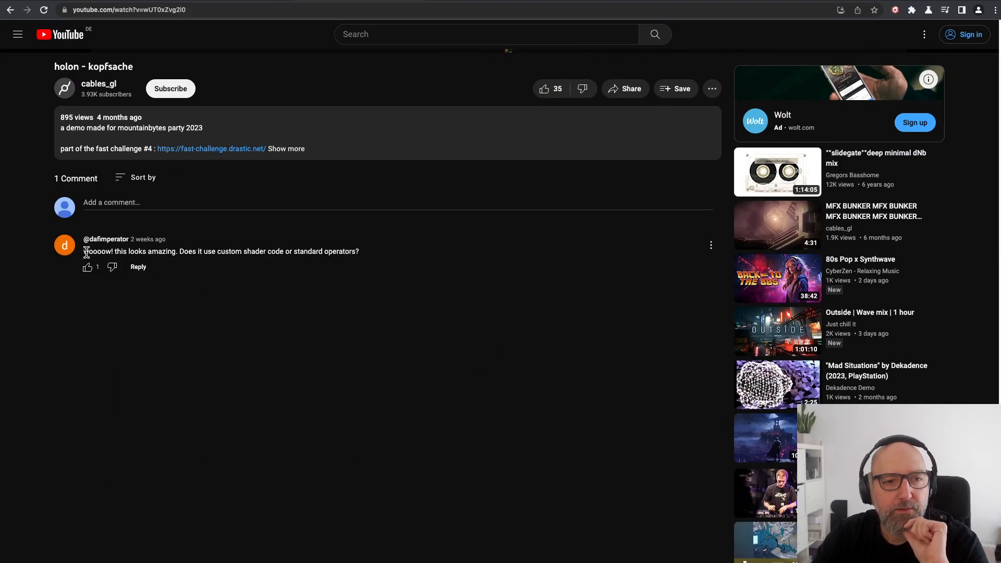
{"action": "mouse_move", "coordinate": [214, 261]}
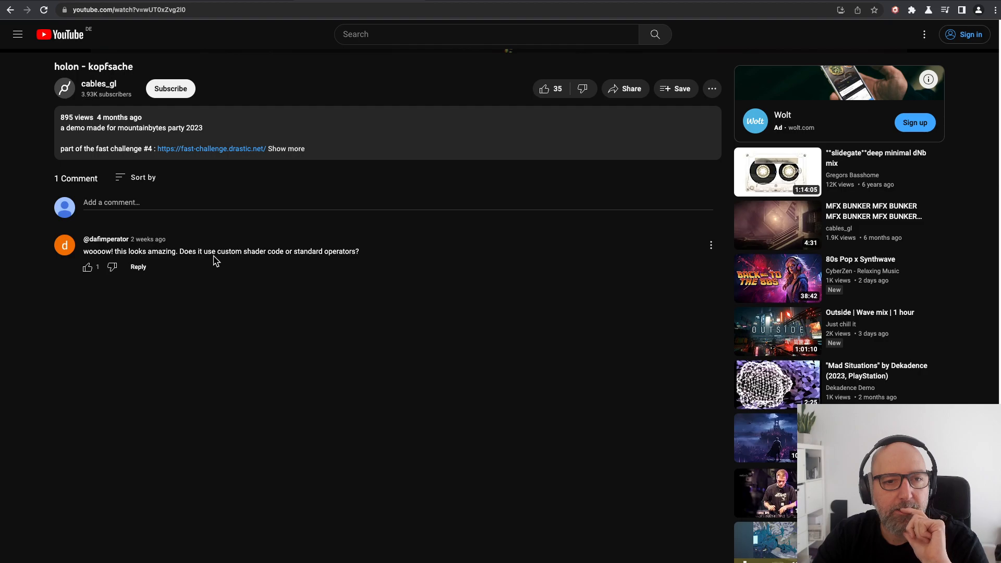
{"action": "mouse_move", "coordinate": [340, 76]}
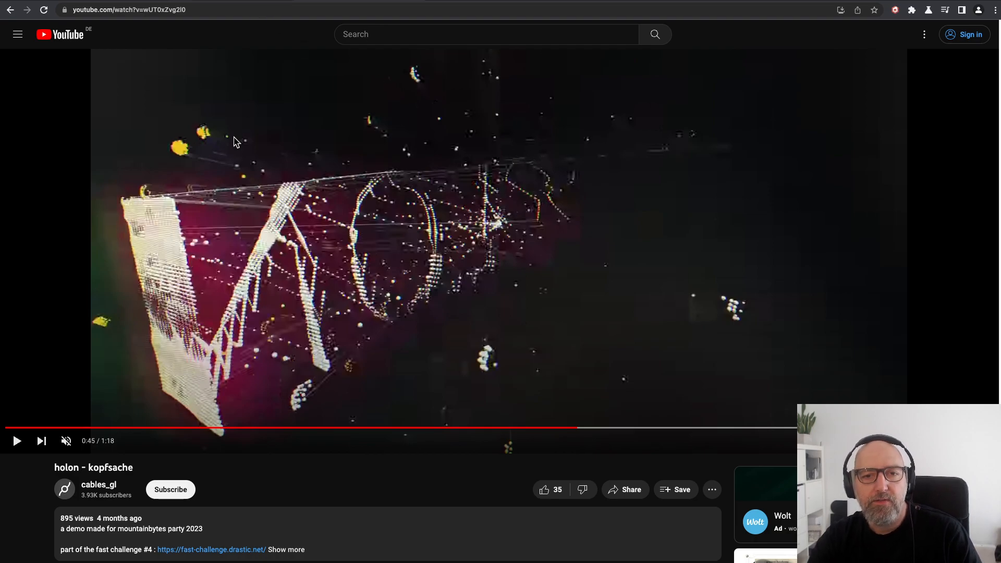
{"action": "mouse_move", "coordinate": [349, 52]}
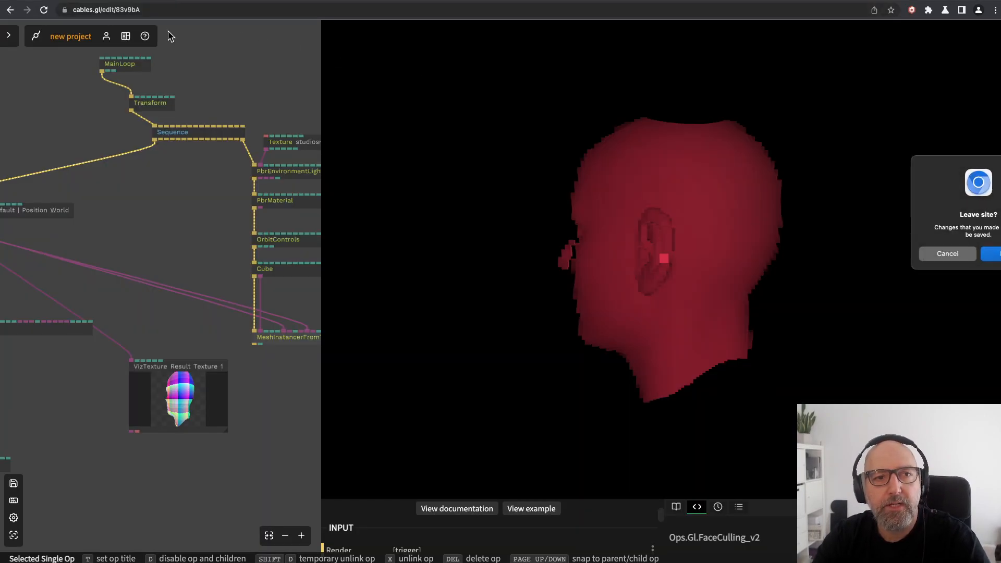
Leave the unsaved patch and create a new Empty Project from the cables.gl home
{"action": "left_click", "coordinate": [996, 253]}
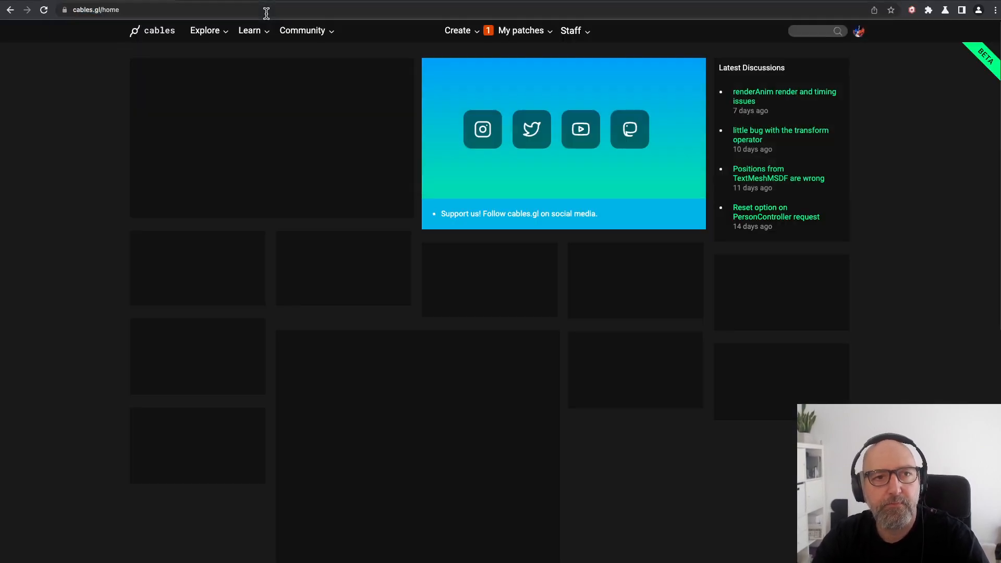
{"action": "left_click", "coordinate": [457, 30]}
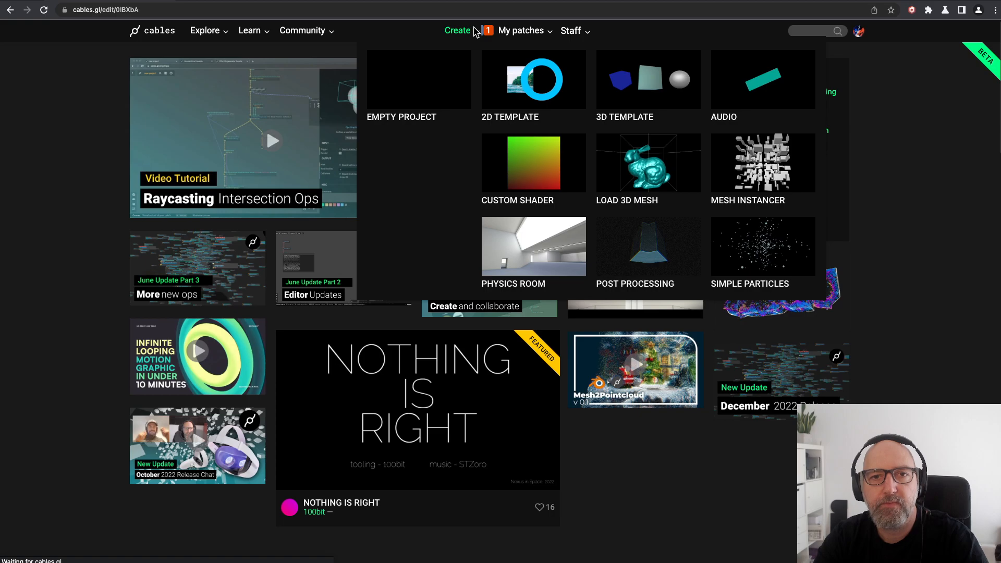
{"action": "left_click", "coordinate": [418, 80]}
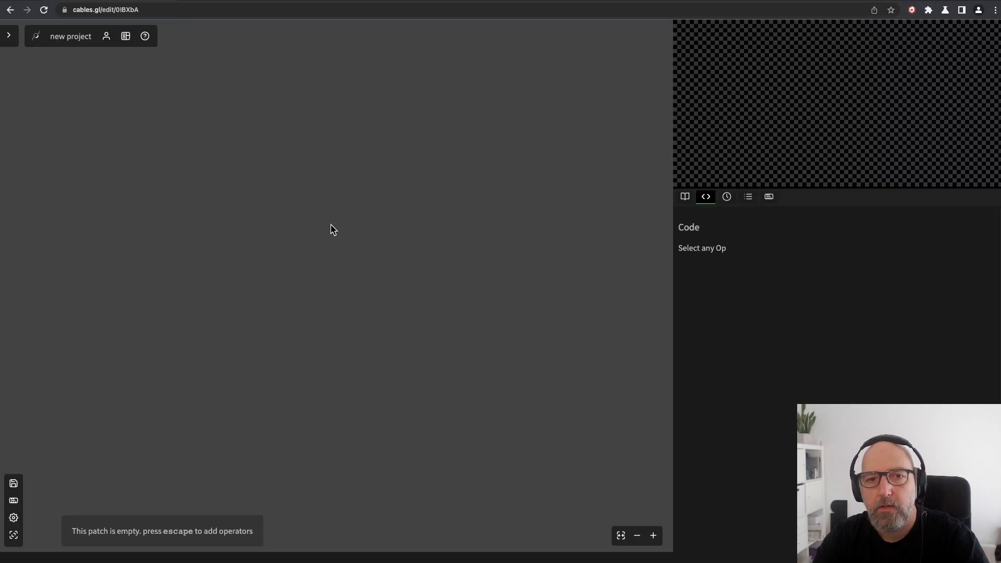
Add a MainLoop op and a GltfScene op to the empty patch
{"action": "type", "text": "ami"}
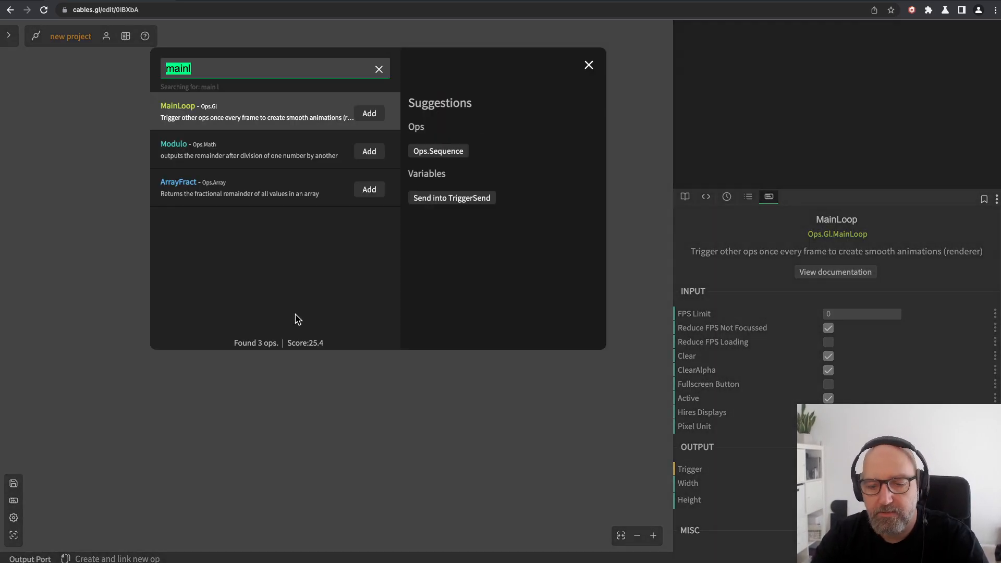
{"action": "type", "text": "gltf"}
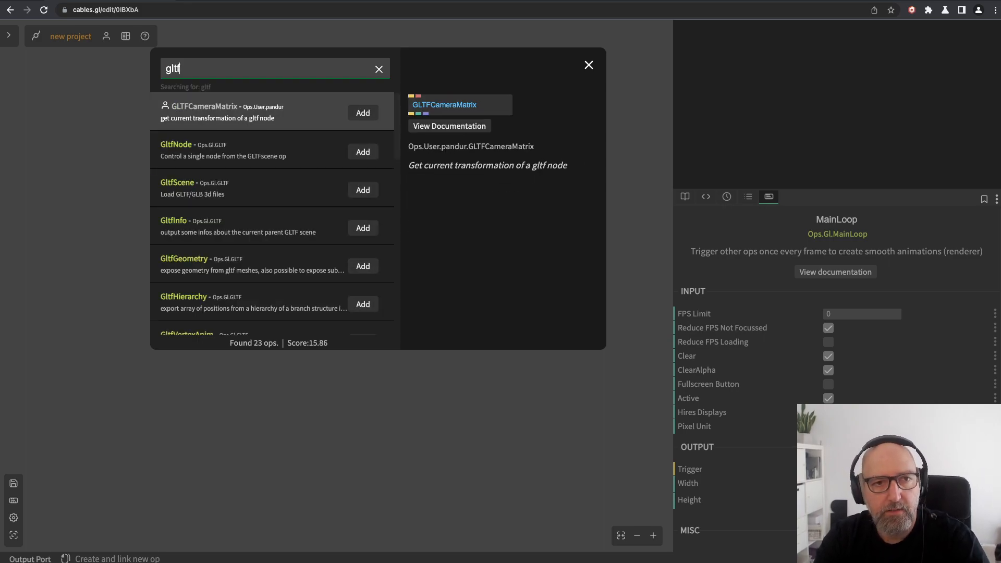
{"action": "left_click", "coordinate": [363, 190]}
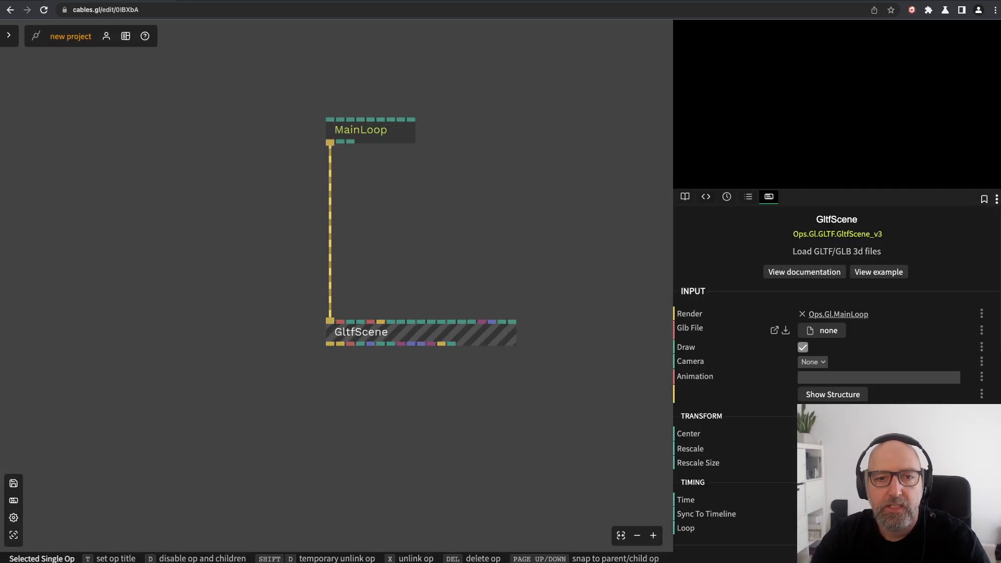
Load head.glb from the Library Files into GltfScene and close the leftover panels
{"action": "left_click", "coordinate": [827, 330]}
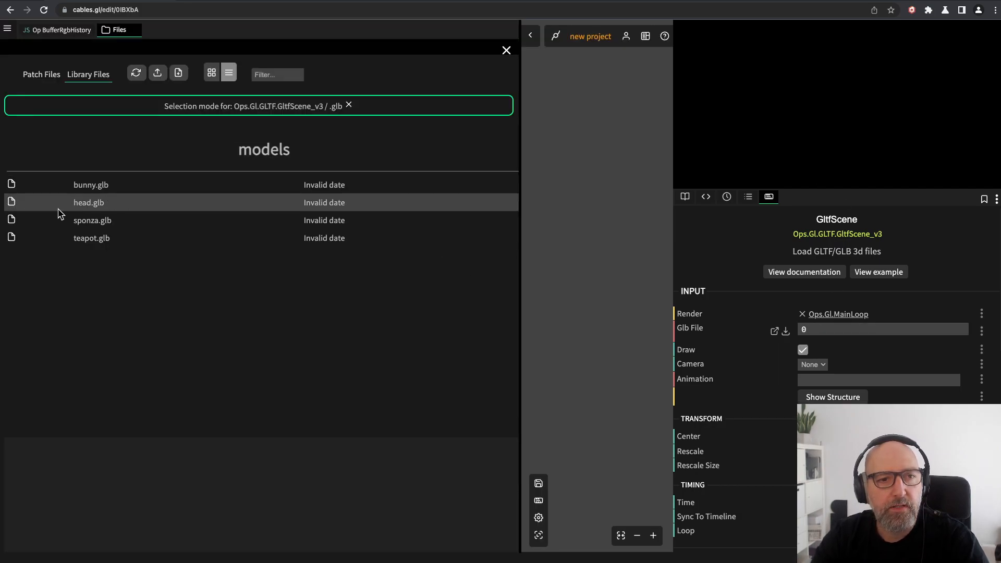
{"action": "mouse_move", "coordinate": [85, 185]}
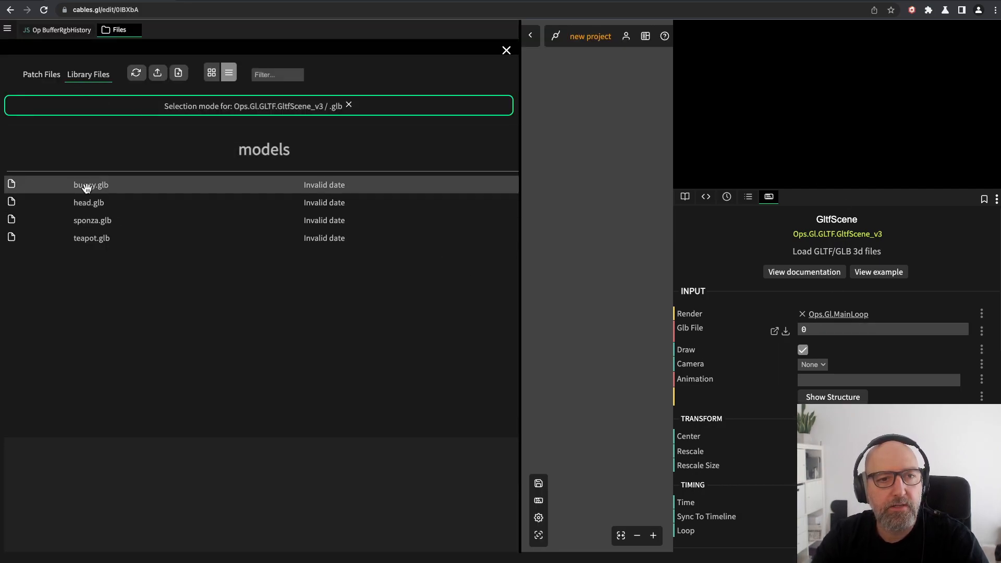
{"action": "left_click", "coordinate": [89, 202]}
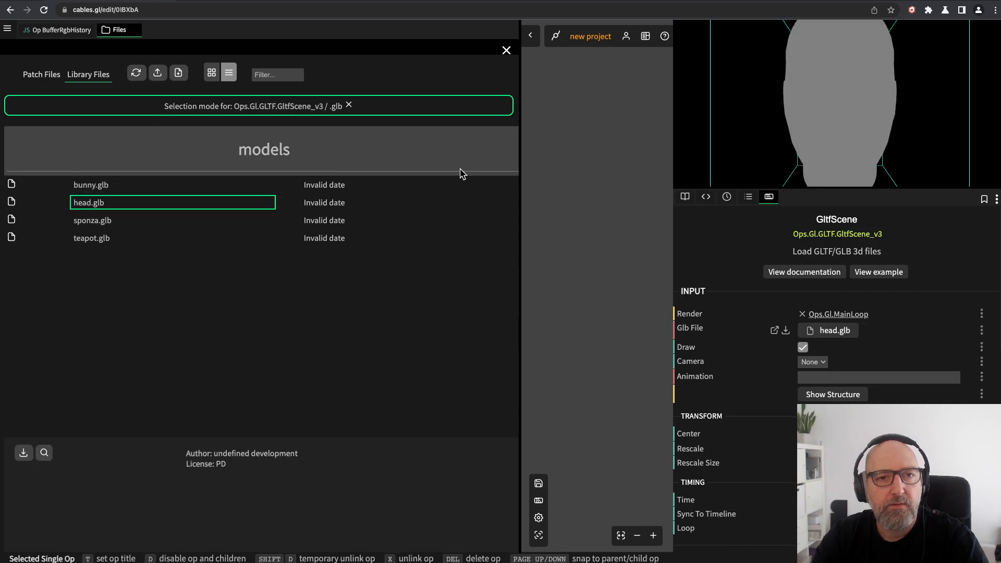
{"action": "left_click", "coordinate": [505, 50]}
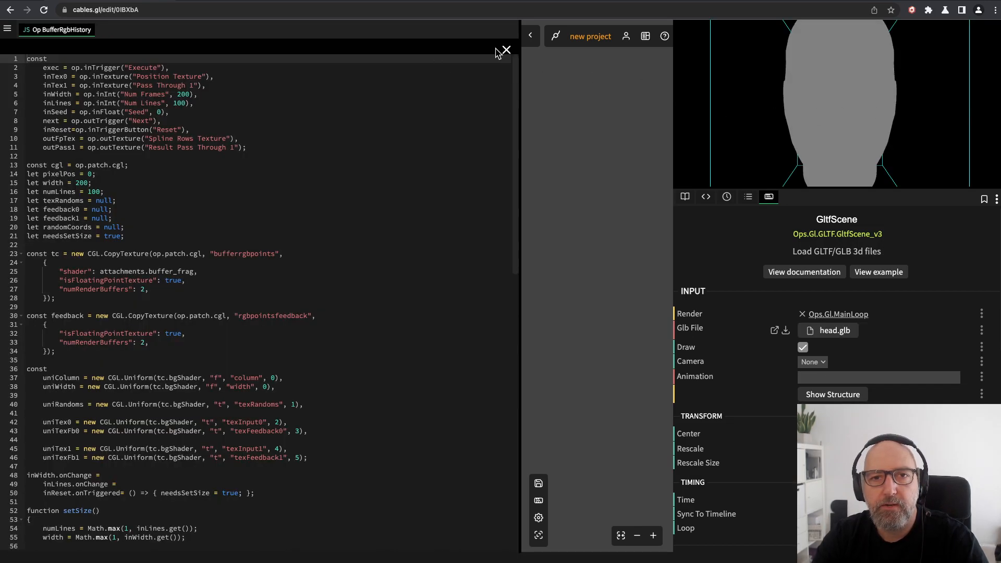
{"action": "left_click", "coordinate": [505, 50]}
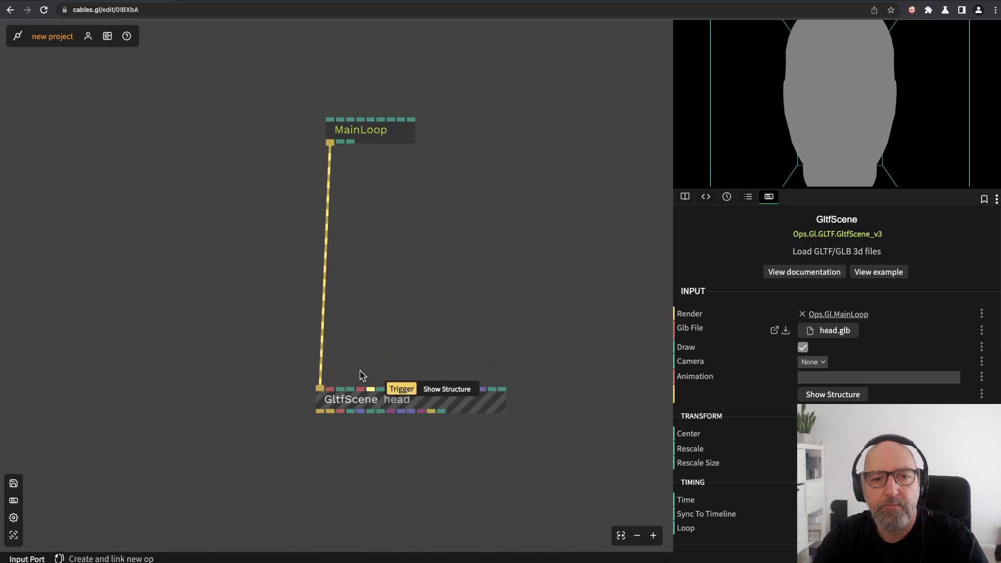
Add a PbrMaterial op between MainLoop and GltfScene so the head renders shaded
{"action": "type", "text": "pb"}
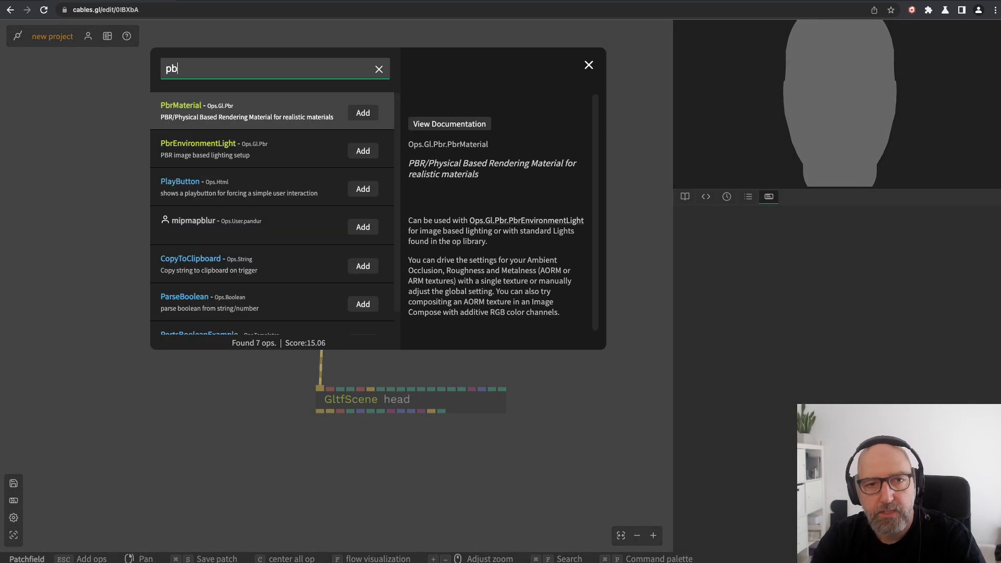
{"action": "left_click", "coordinate": [363, 112]}
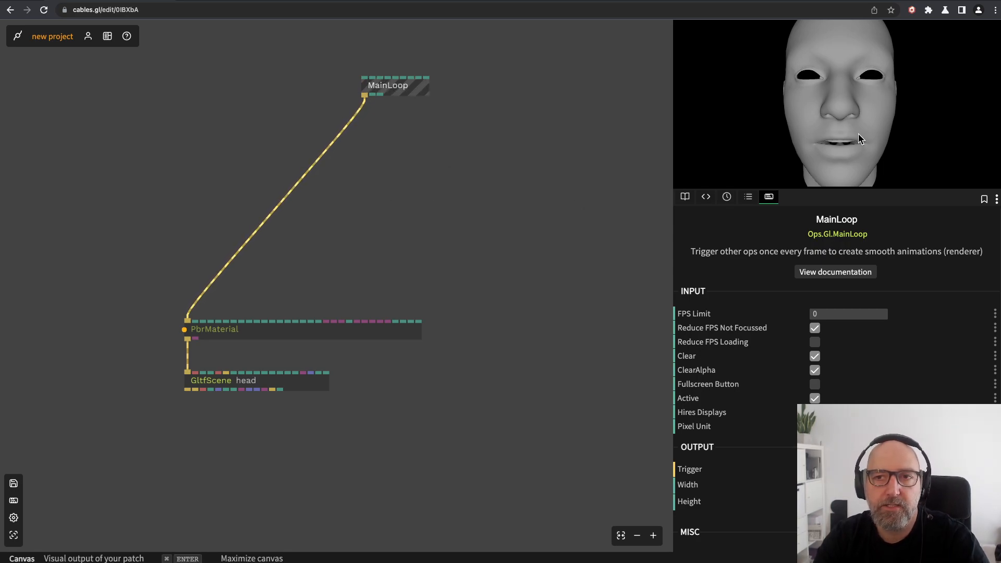
{"action": "mouse_move", "coordinate": [836, 132]}
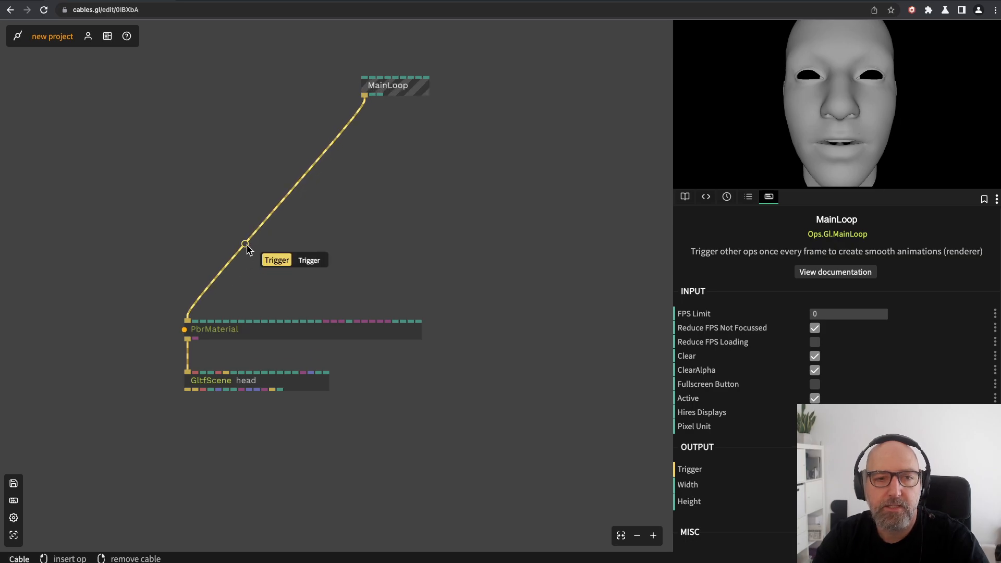
{"action": "mouse_move", "coordinate": [920, 66]}
{"action": "type", "text": "re"}
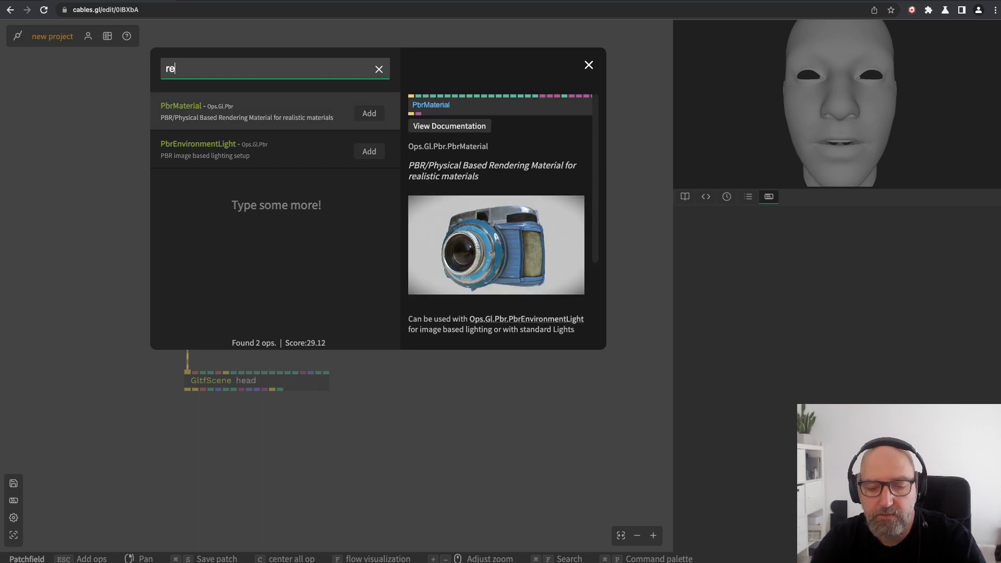
Add Render2Textures with 2 slots, Texture 1 storing Position World
{"action": "type", "text": "nde"}
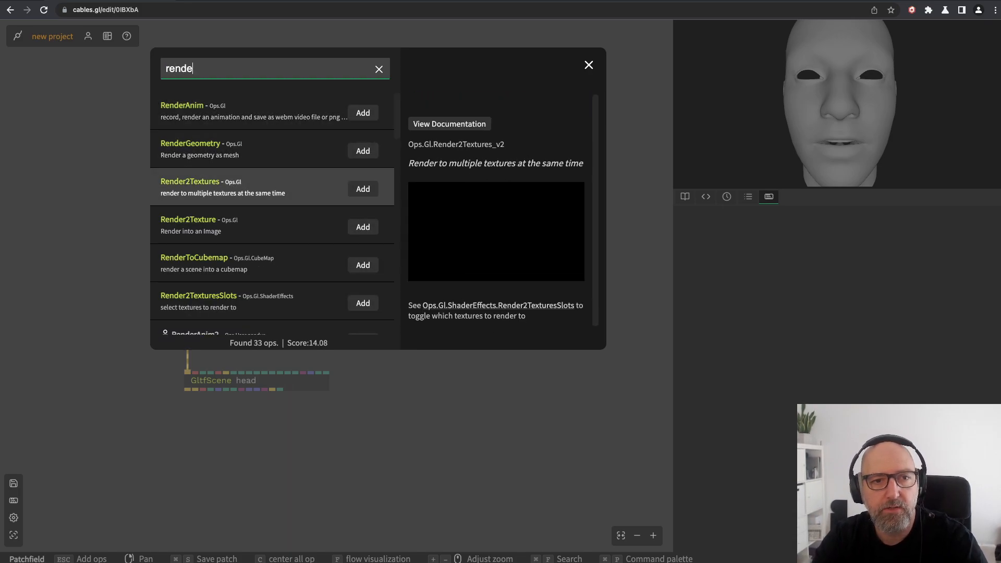
{"action": "left_click", "coordinate": [363, 188]}
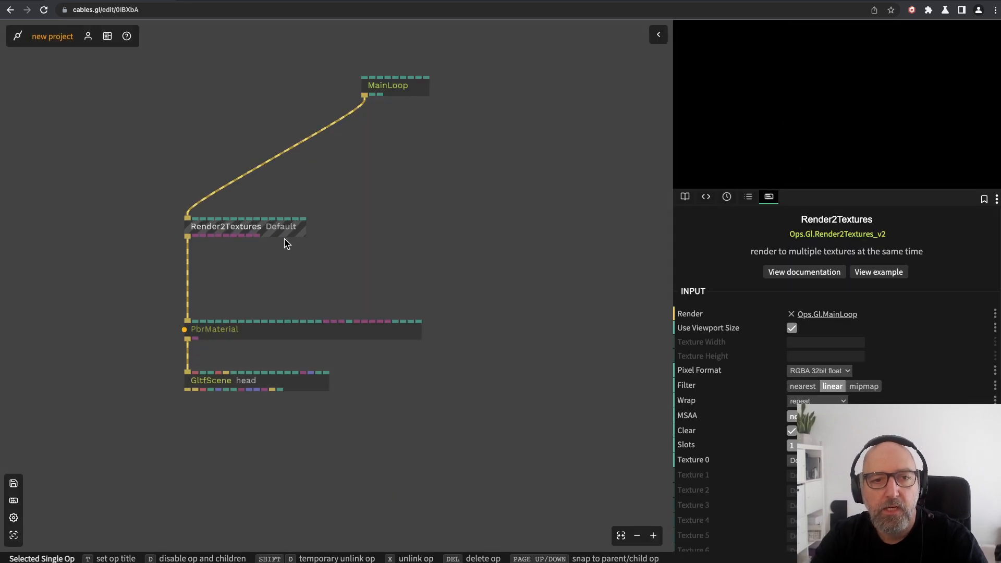
{"action": "mouse_move", "coordinate": [292, 236]}
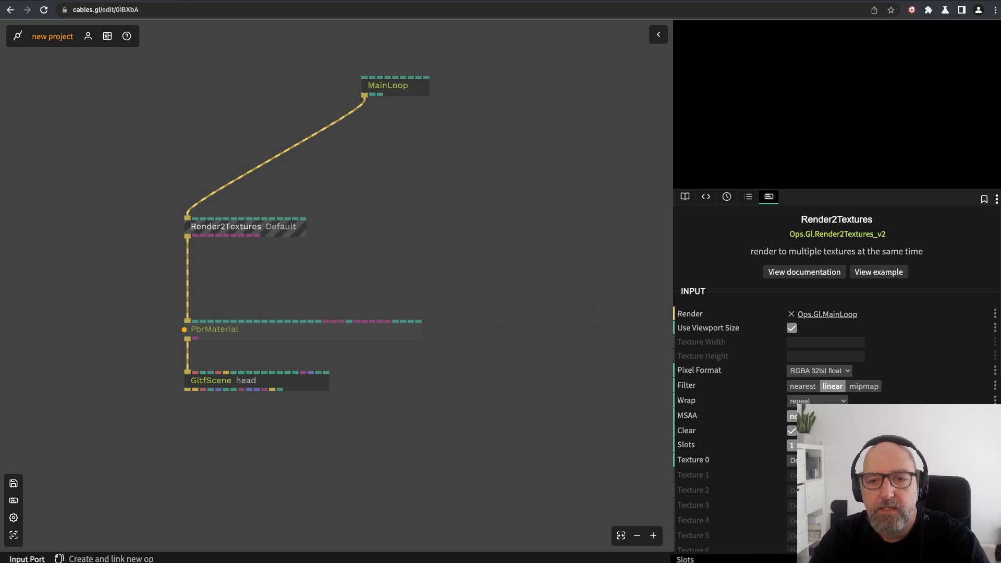
{"action": "left_click", "coordinate": [223, 227]}
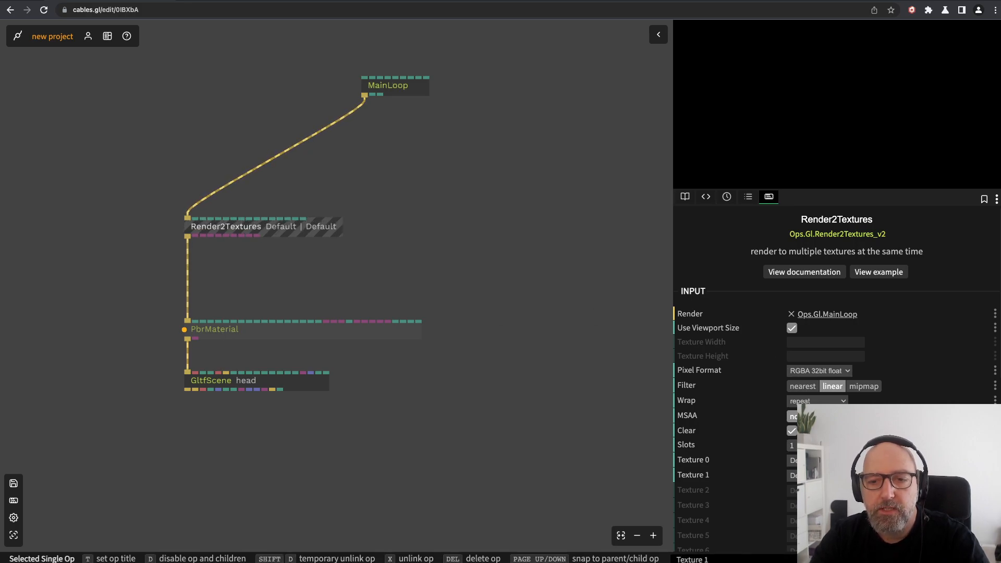
{"action": "left_click", "coordinate": [824, 474]}
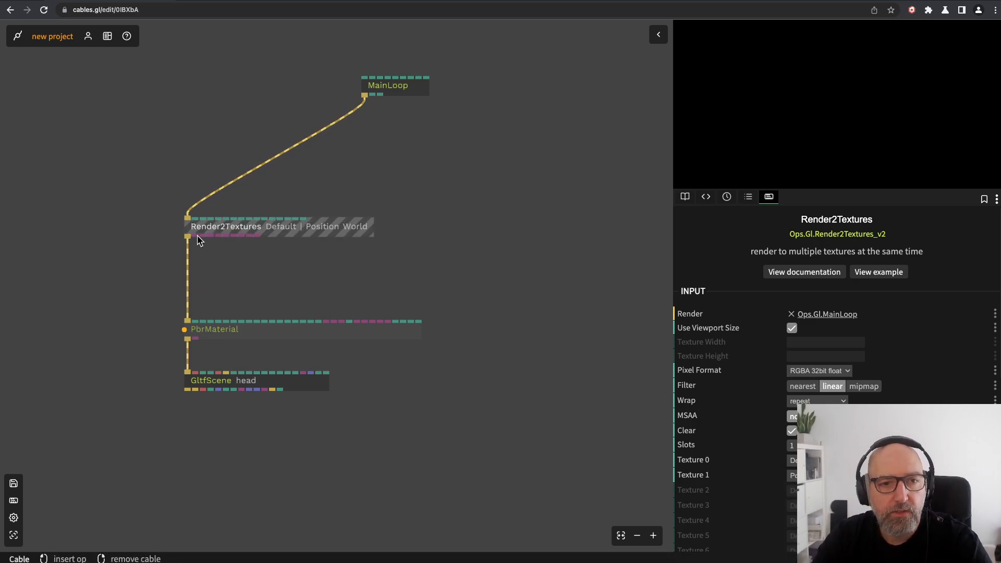
Add VizTexture previews on Render2Textures Result Texture 0 and Result Texture 1
{"action": "type", "text": "viz"}
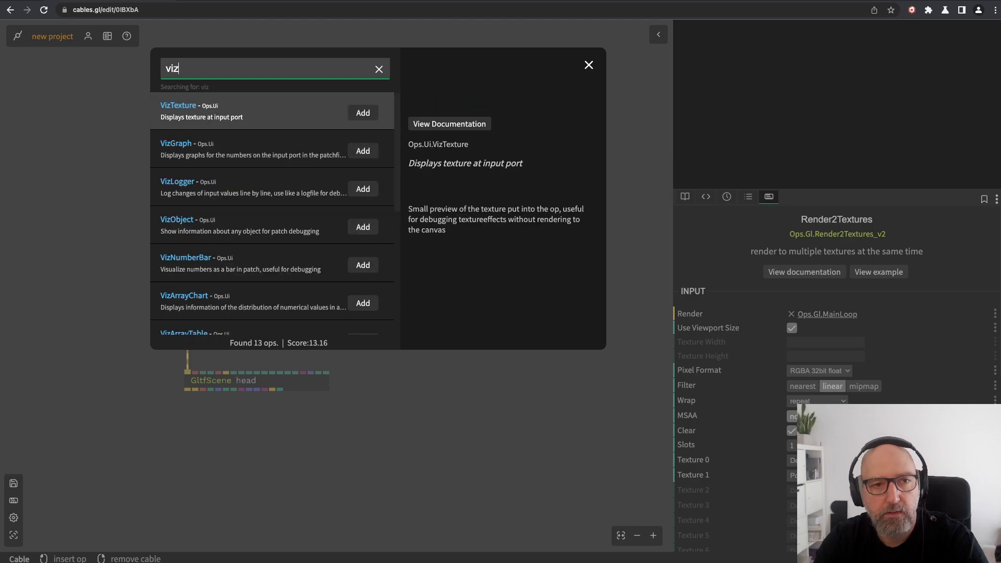
{"action": "left_click", "coordinate": [363, 112]}
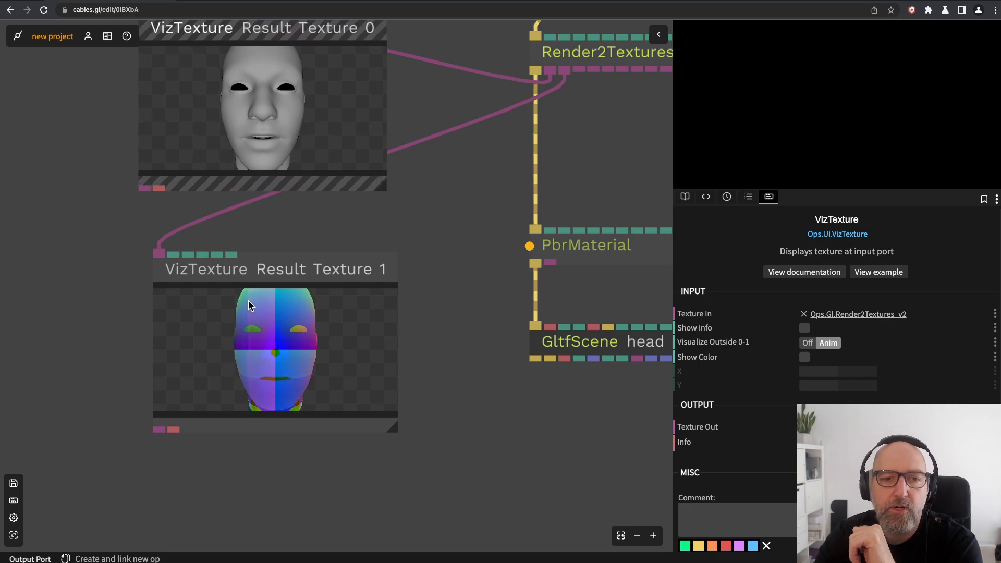
{"action": "left_click", "coordinate": [606, 52]}
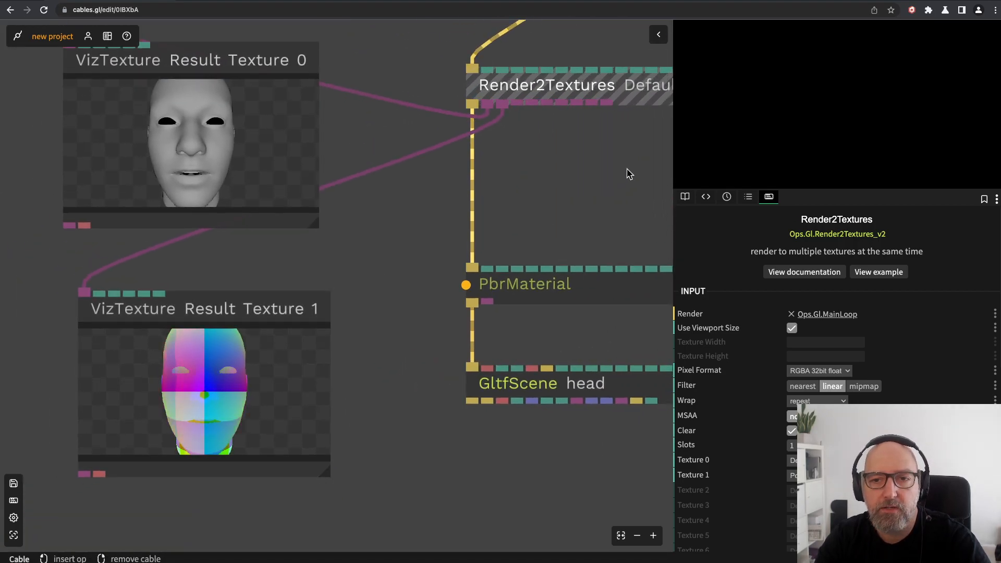
Route MainLoop through a Sequence and add MeshInstancerFromTexture fed by Result Texture 1
{"action": "left_click", "coordinate": [791, 327]}
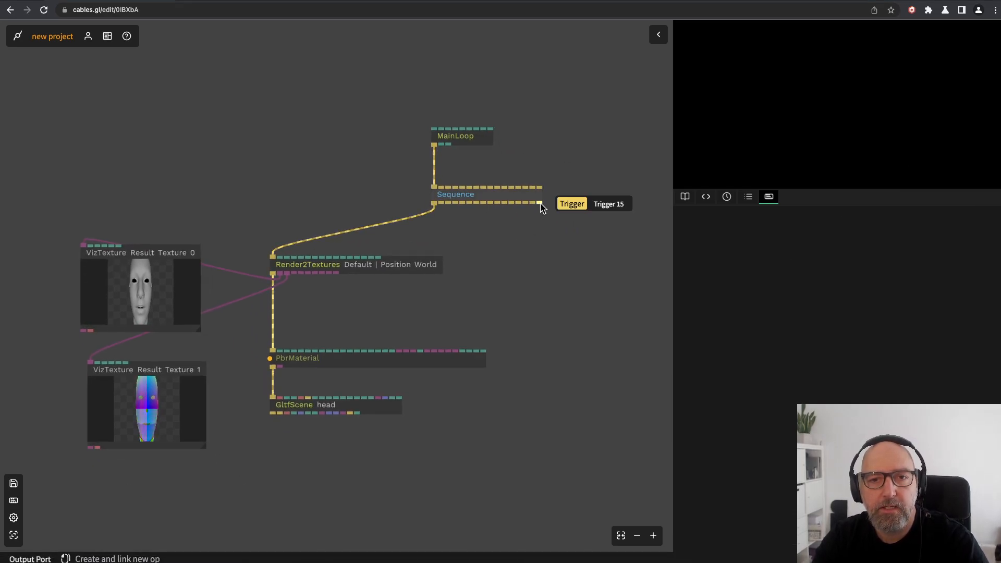
{"action": "type", "text": "mesh"}
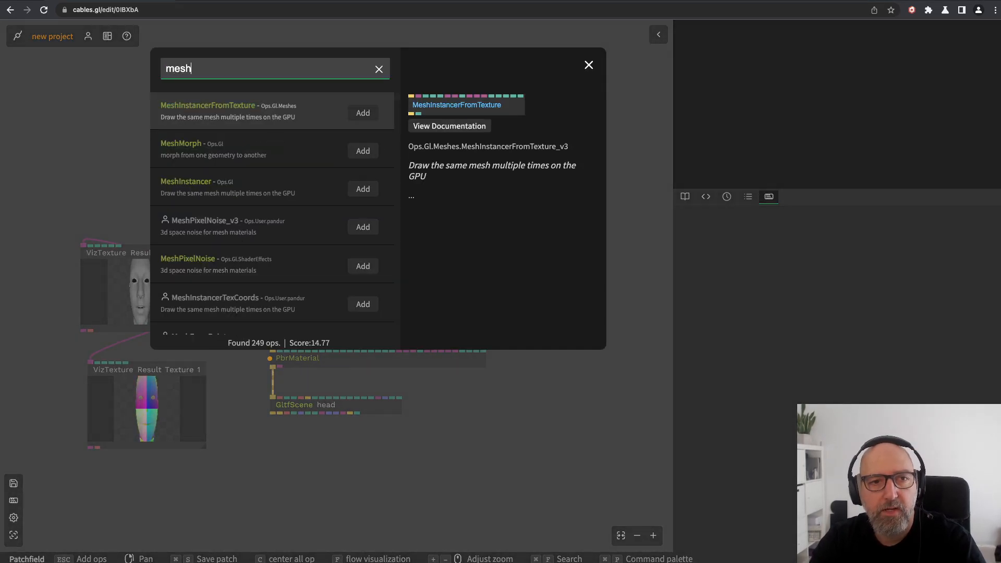
{"action": "left_click", "coordinate": [363, 112]}
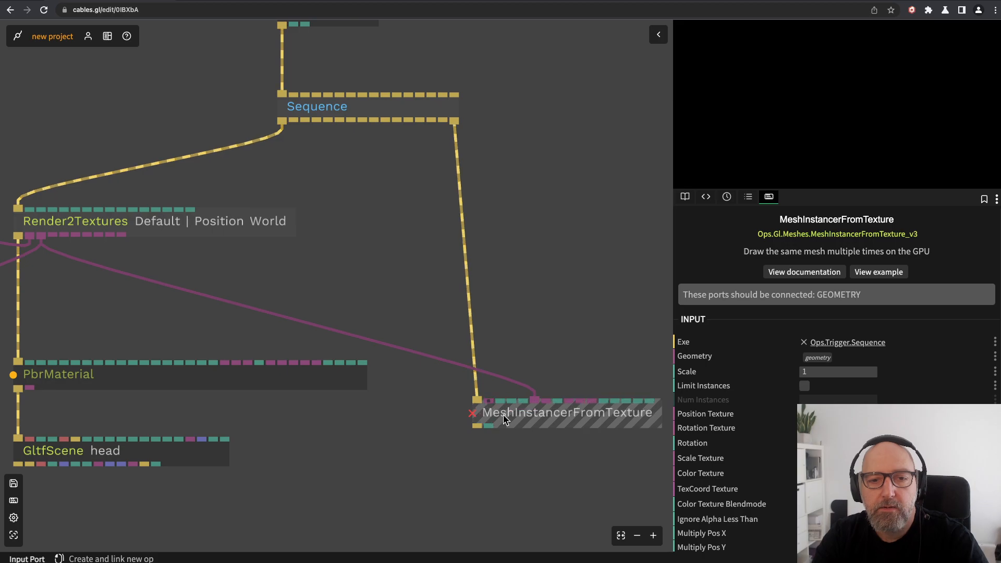
Feed a Sphere op into the instancer geometry and shrink its radius to a tiny dot size
{"action": "type", "text": "sp"}
{"action": "type", "text": "0.1"}
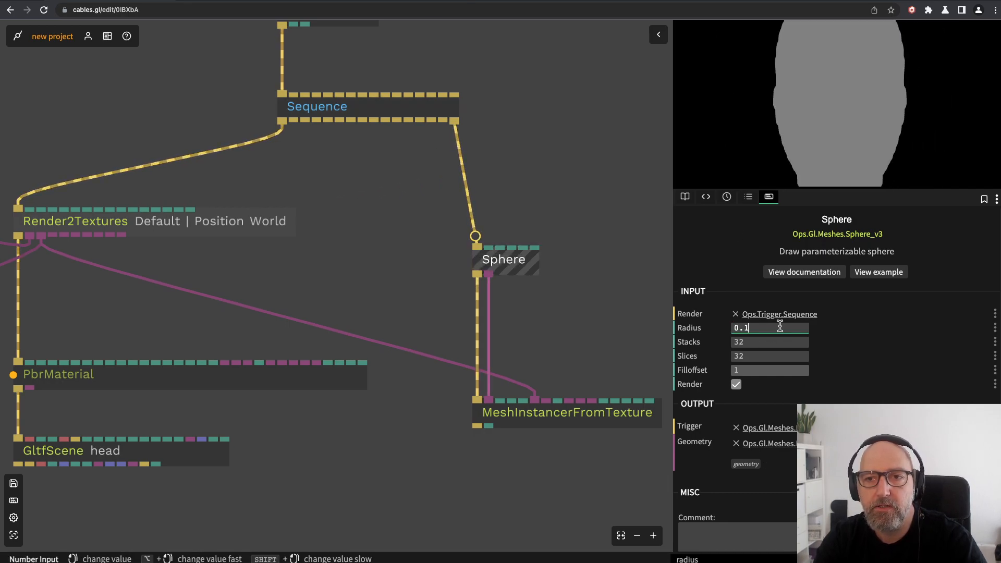
{"action": "type", "text": "0.02"}
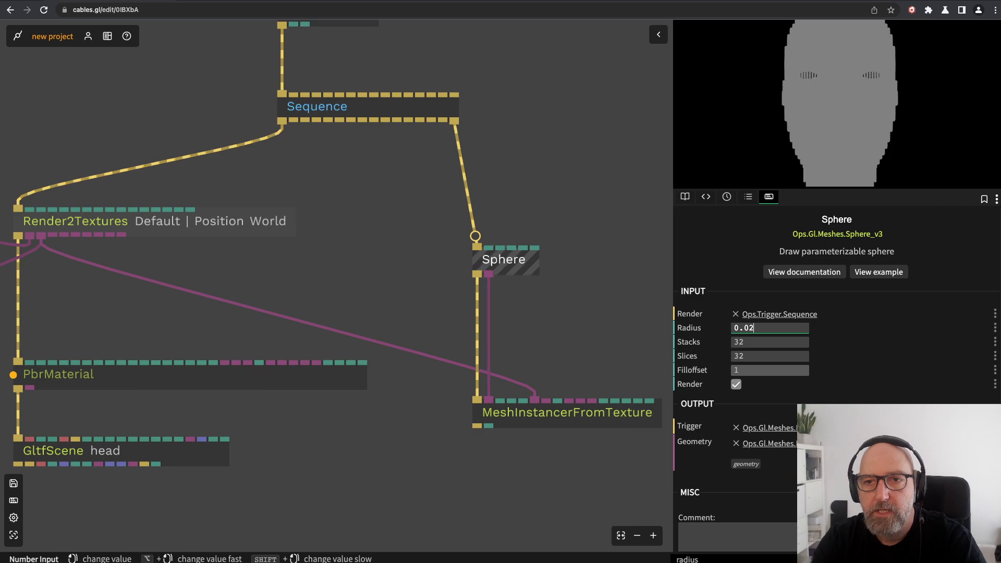
{"action": "type", "text": "0.003"}
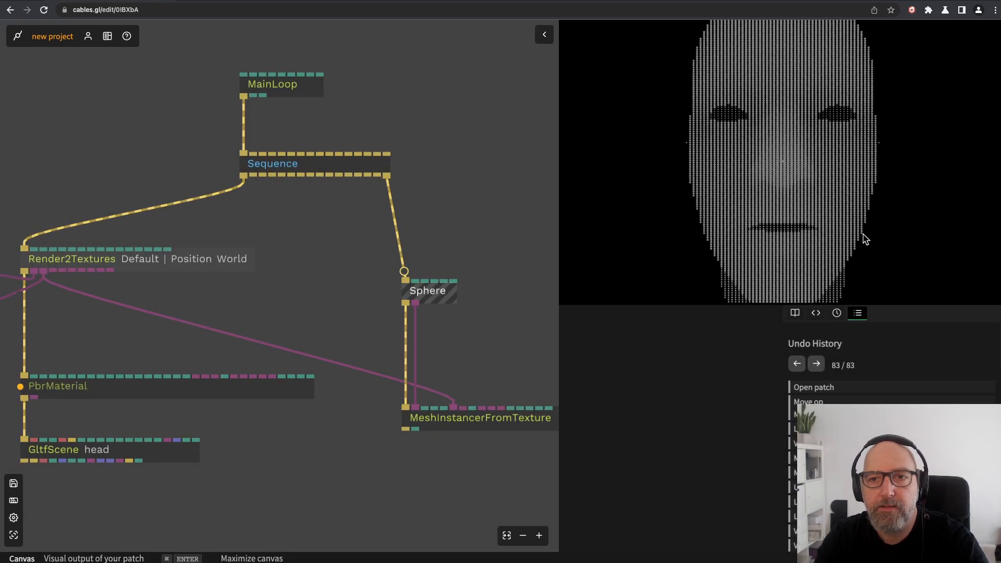
{"action": "mouse_move", "coordinate": [897, 117]}
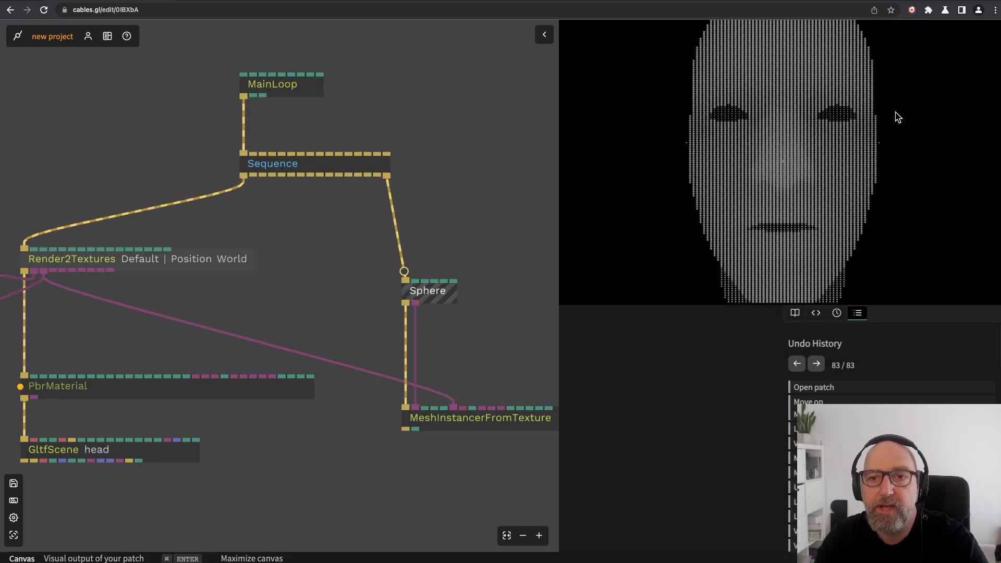
{"action": "mouse_move", "coordinate": [806, 284]}
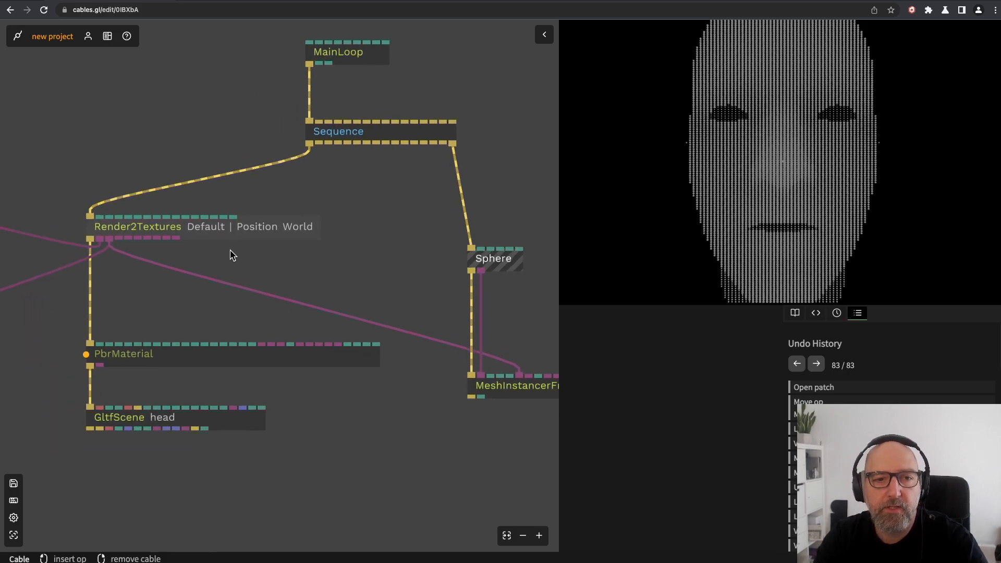
{"action": "left_click", "coordinate": [493, 258]}
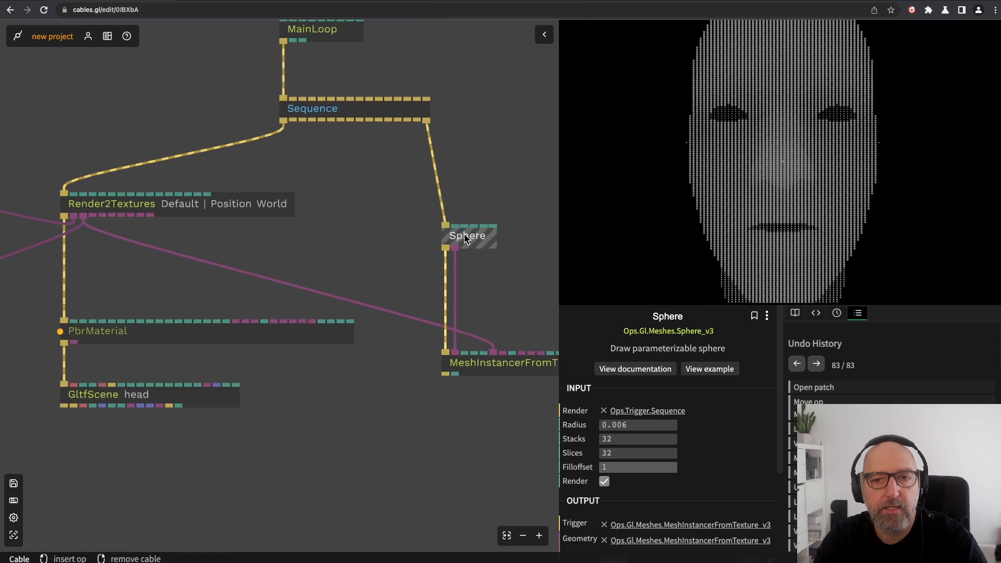
Set Render2Textures to a fixed 64×64 size and confirm the new canvas size
{"action": "left_click", "coordinate": [111, 203]}
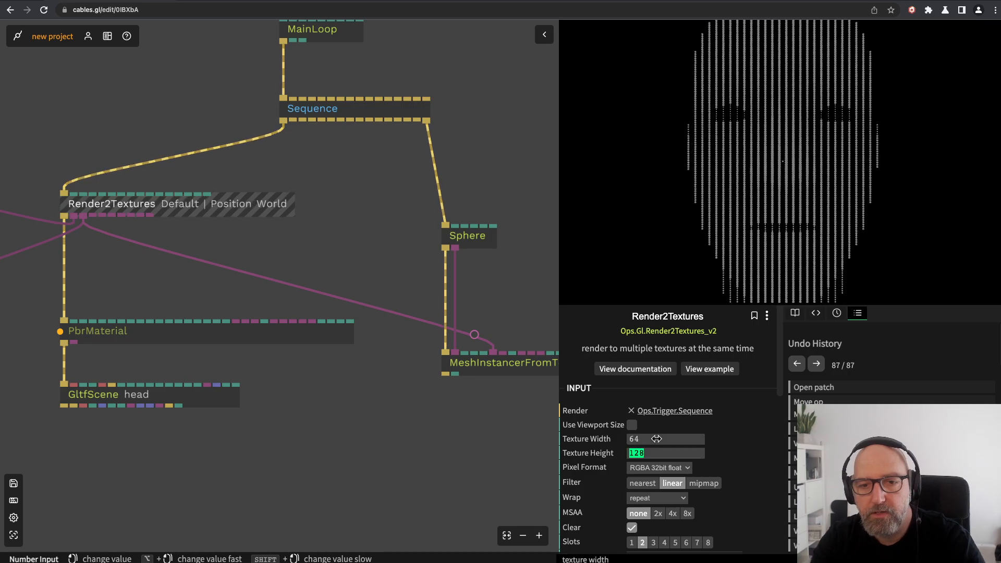
{"action": "type", "text": "64"}
{"action": "type", "text": "800 80"}
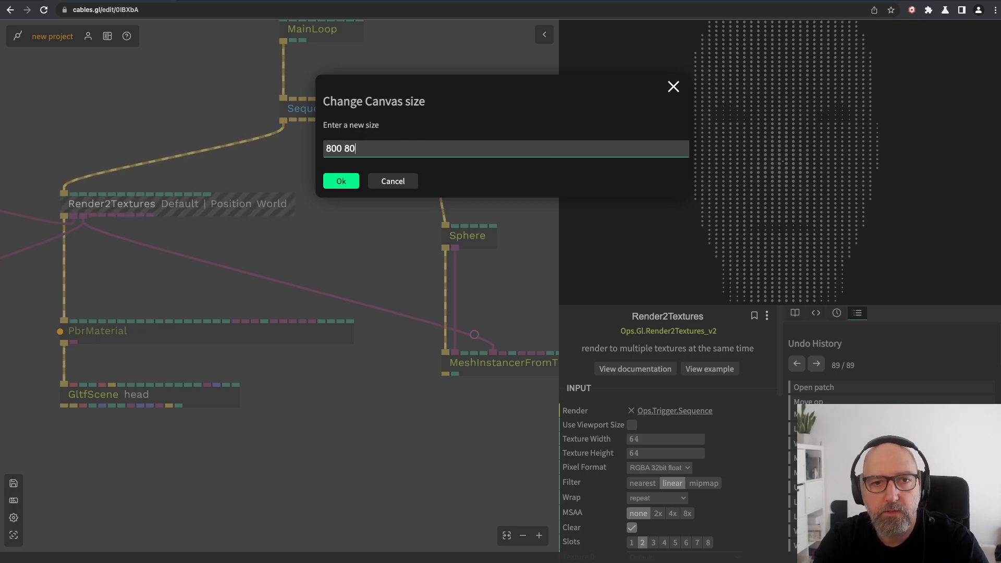
{"action": "left_click", "coordinate": [340, 180]}
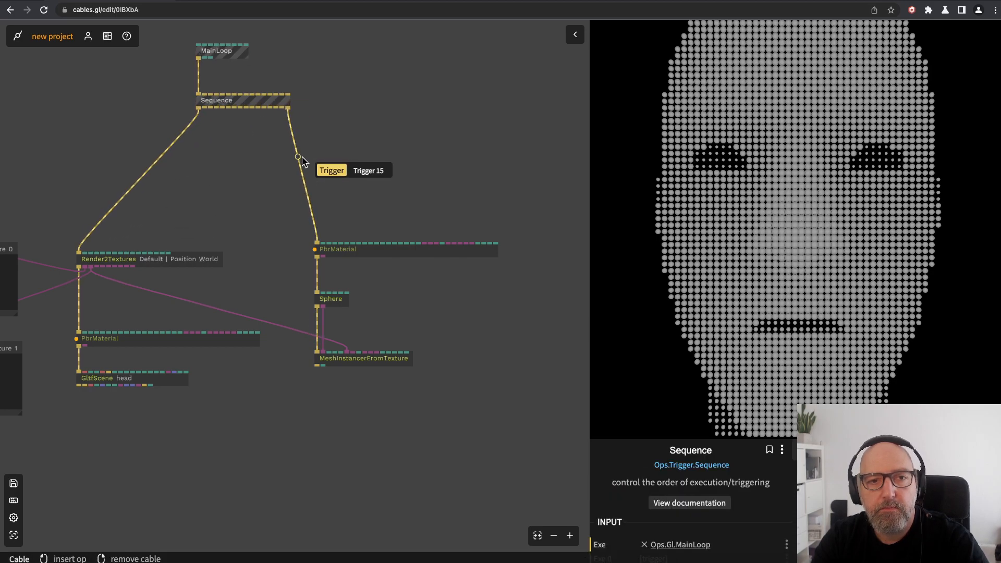
Add a second PbrMaterial above the Sphere, driven by the Sequence trigger
{"action": "type", "text": "pbr"}
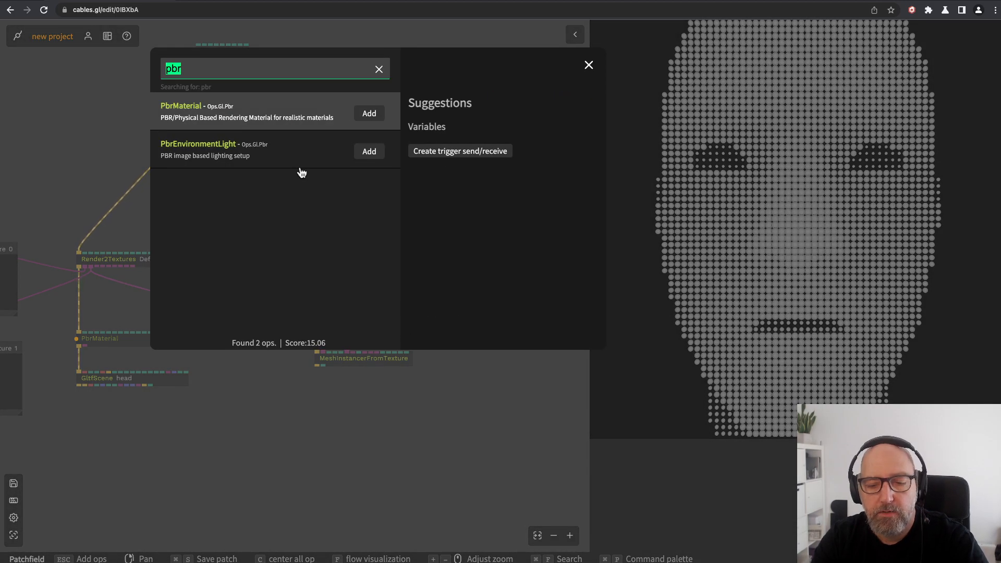
{"action": "left_click", "coordinate": [588, 64]}
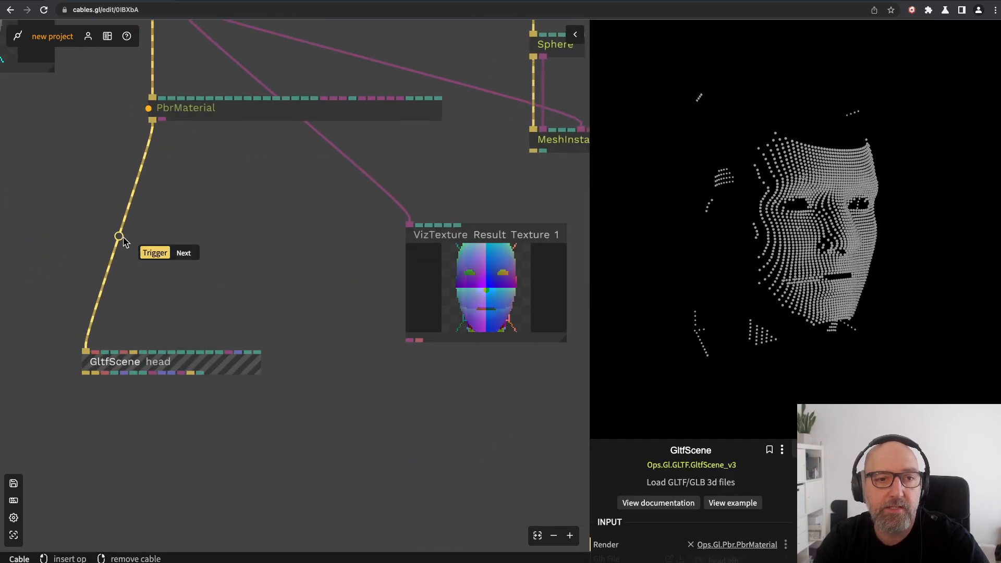
Insert a Transform before GltfScene and drive its rotation with a Timer and Sine
{"action": "type", "text": "transfo"}
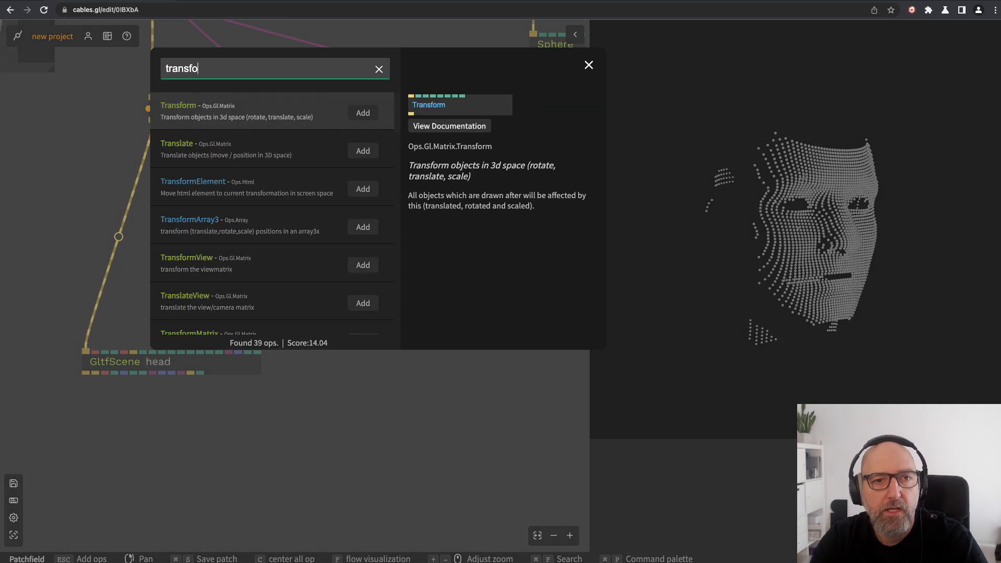
{"action": "left_click", "coordinate": [363, 112]}
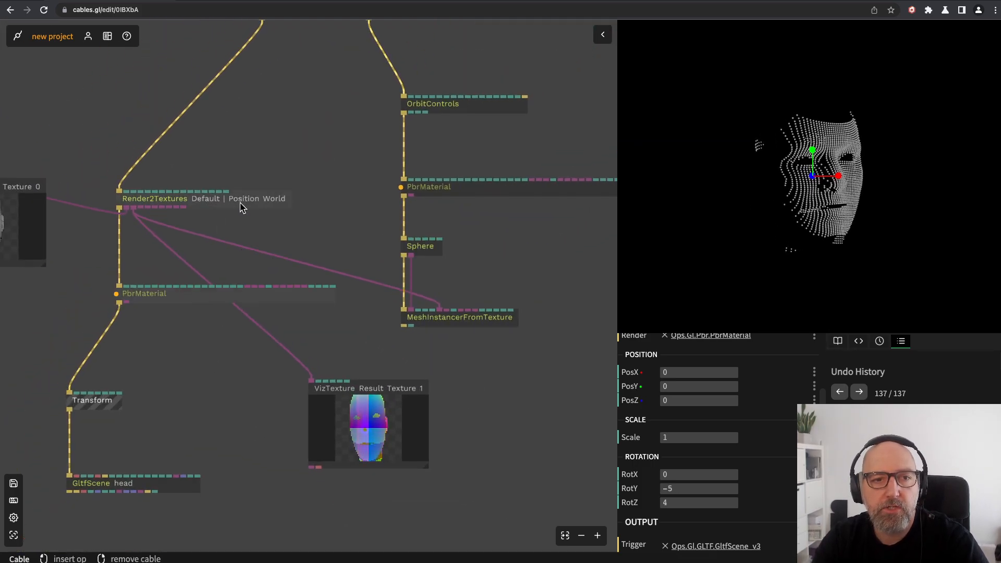
{"action": "left_click", "coordinate": [154, 198]}
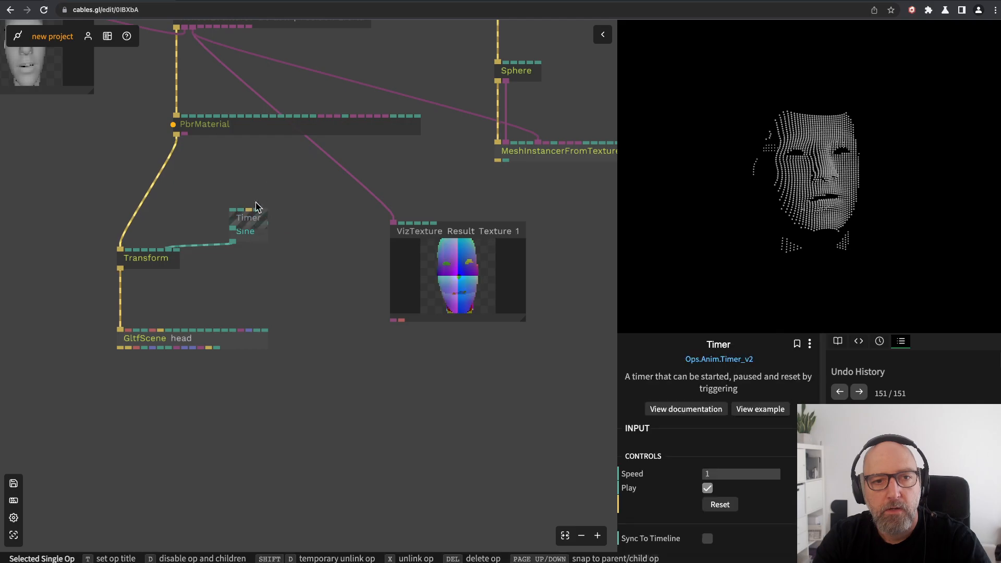
Wire Timer into Sine and Sine into the head's Transform, with OrbitControls feeding it
{"action": "left_click", "coordinate": [244, 230]}
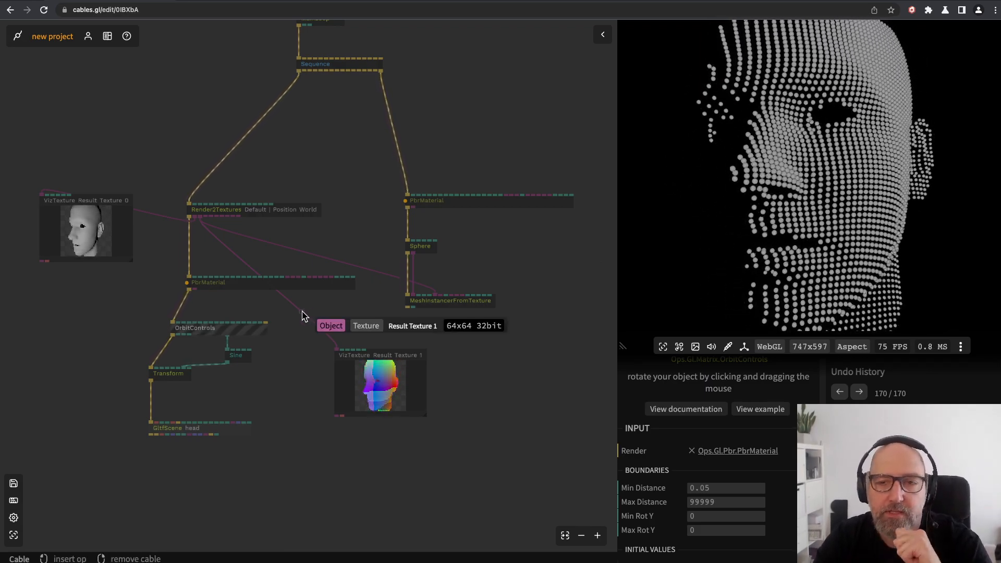
{"action": "left_click", "coordinate": [195, 327]}
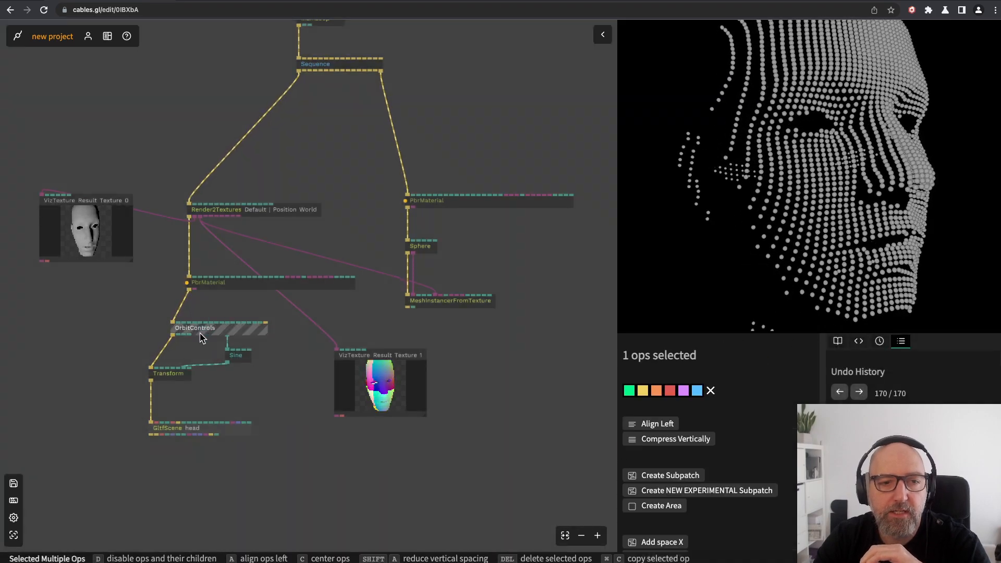
{"action": "left_click", "coordinate": [237, 337]}
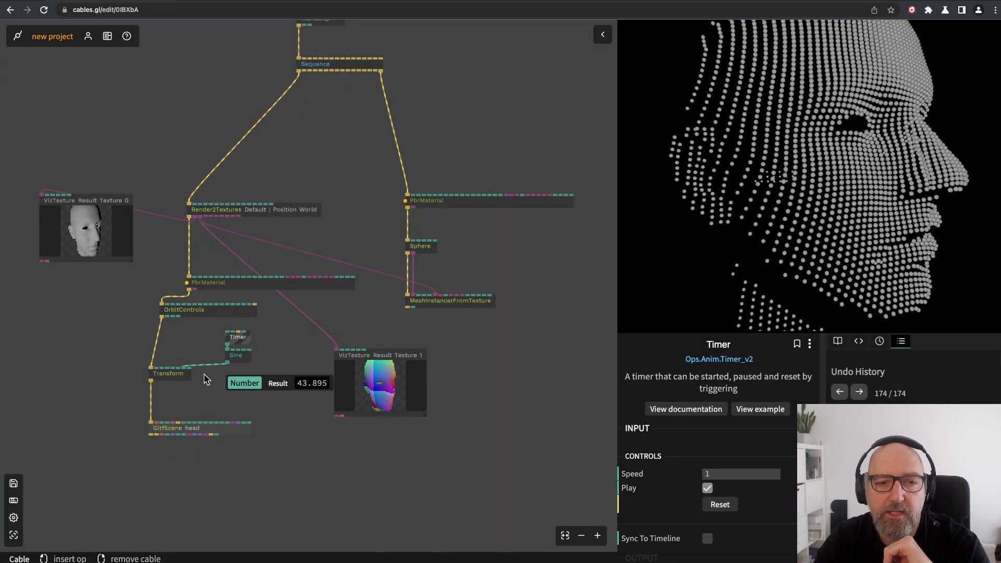
{"action": "left_click", "coordinate": [168, 374]}
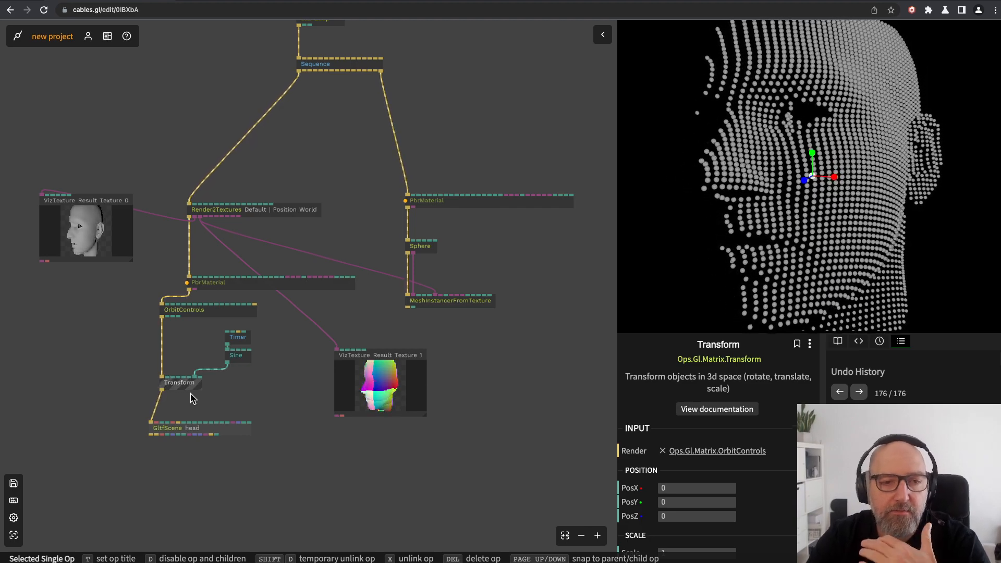
{"action": "mouse_move", "coordinate": [251, 240]}
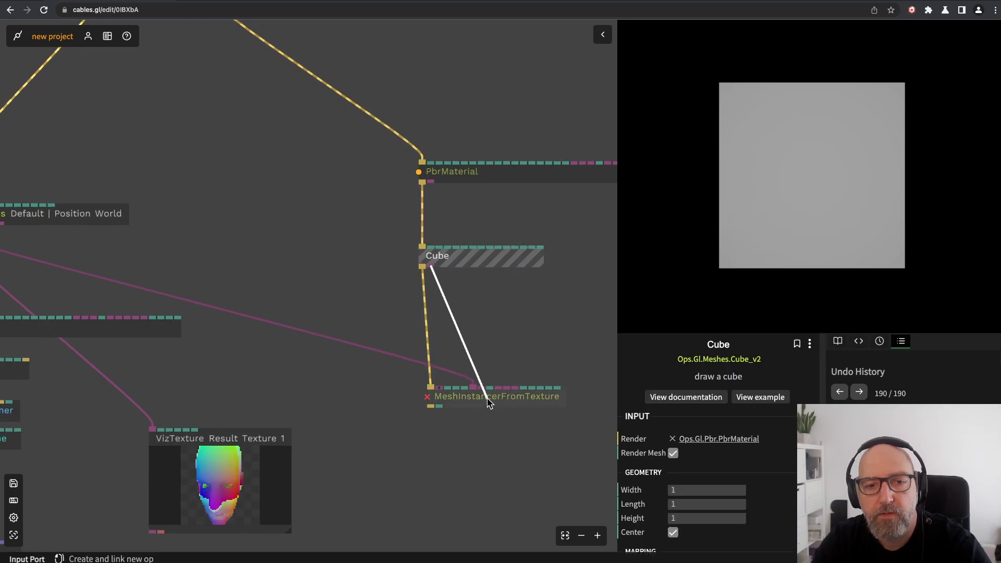
Swap the instanced Sphere for a Cube of width 0.3, length 0.2, height 0.2
{"action": "left_click", "coordinate": [707, 488]}
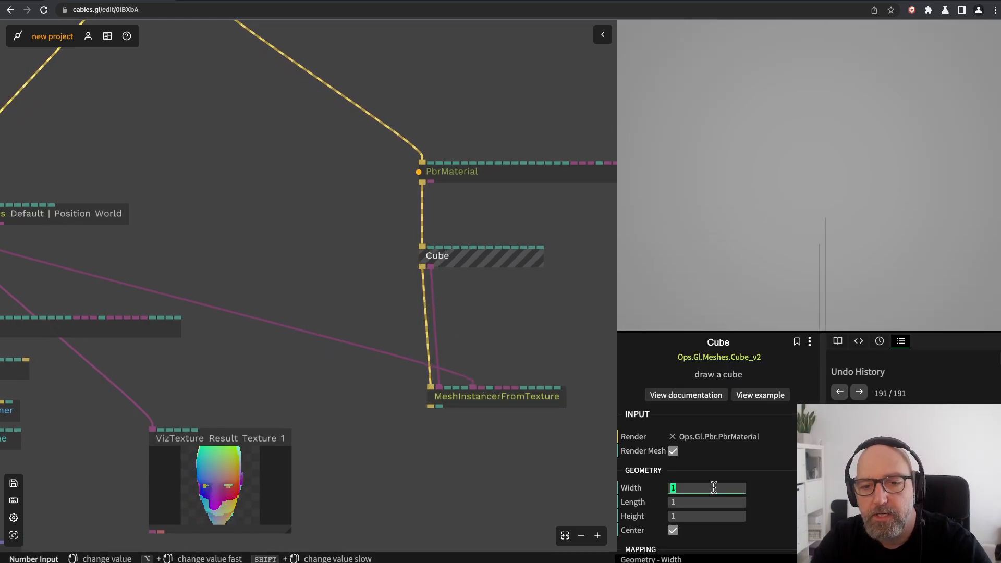
{"action": "type", "text": "0.2"}
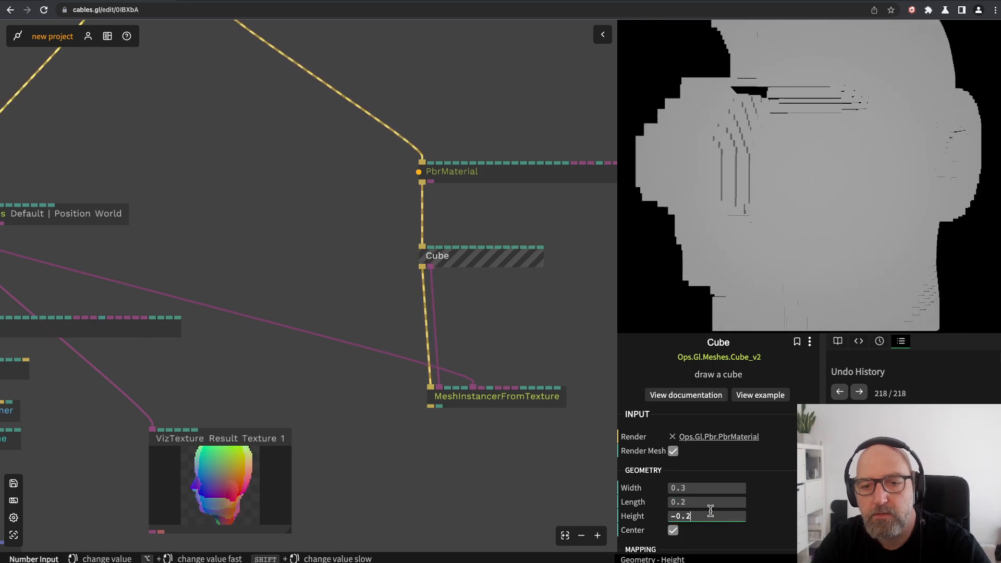
{"action": "type", "text": "0"}
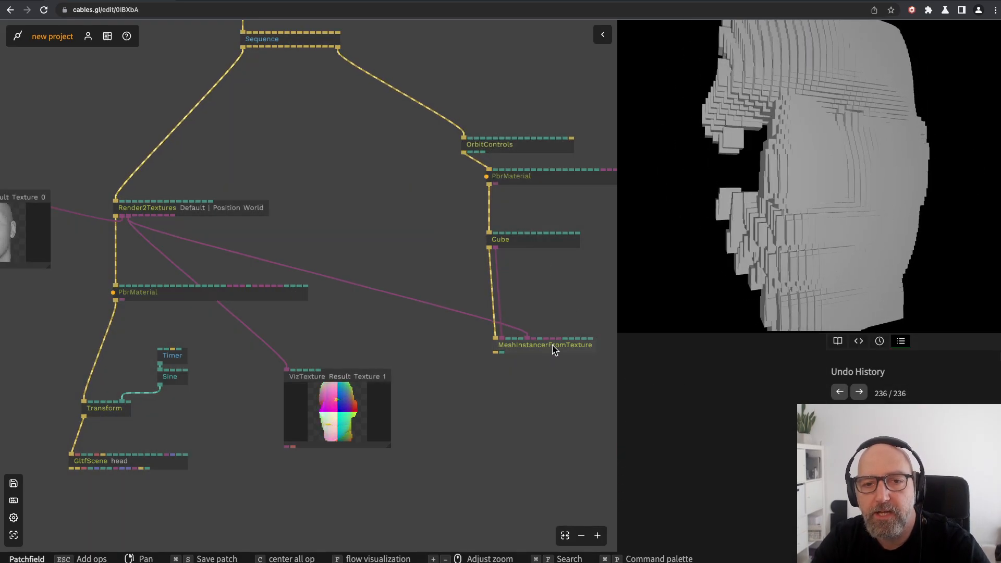
{"action": "left_click", "coordinate": [542, 345]}
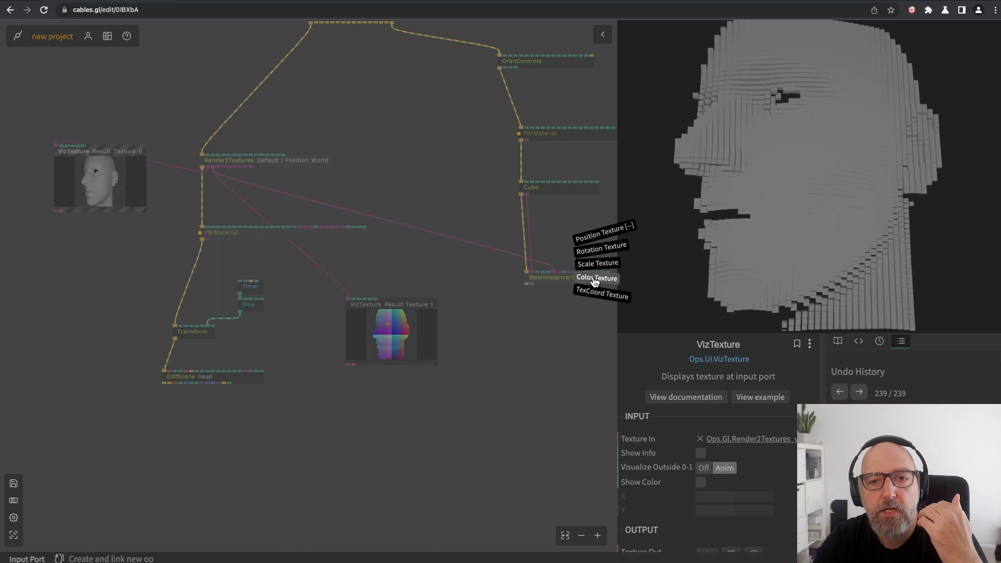
Cable a Render2Textures output into the instancer's Rotation Texture port
{"action": "left_click", "coordinate": [596, 277]}
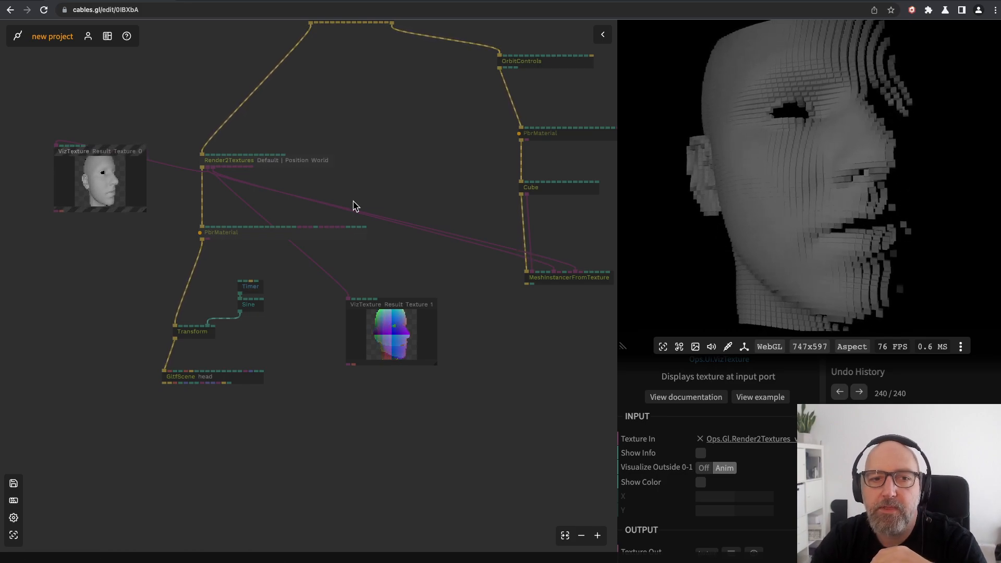
{"action": "mouse_move", "coordinate": [511, 102]}
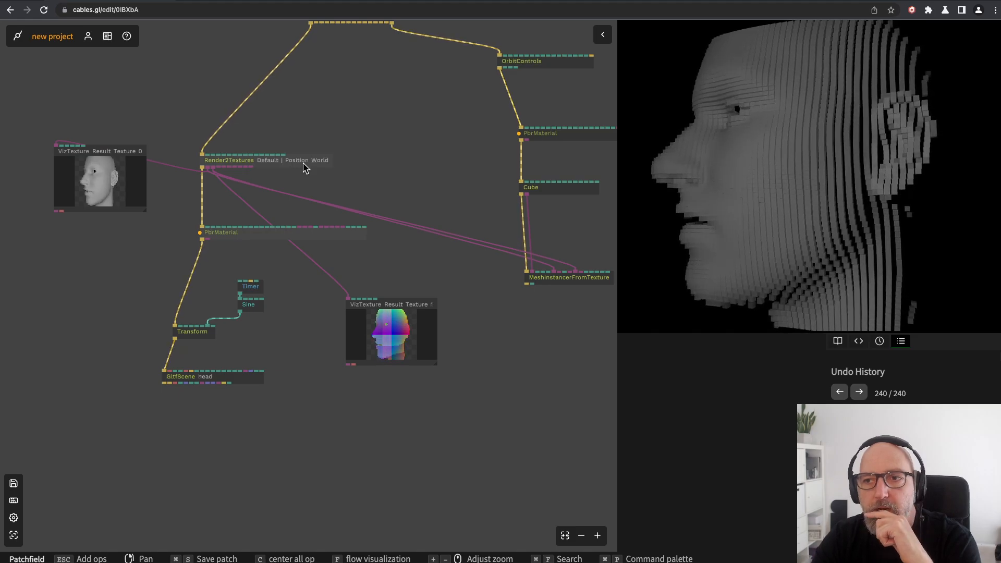
{"action": "left_click", "coordinate": [265, 160]}
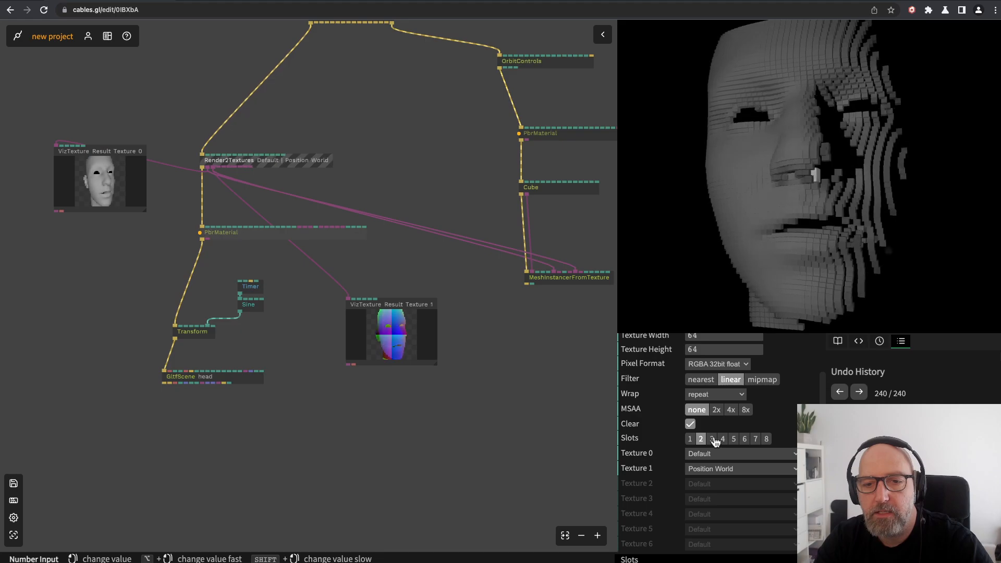
Set Render2Textures to 3 slots with Texture 2 as Normal and a duplicated VizTexture on it
{"action": "left_click", "coordinate": [711, 439]}
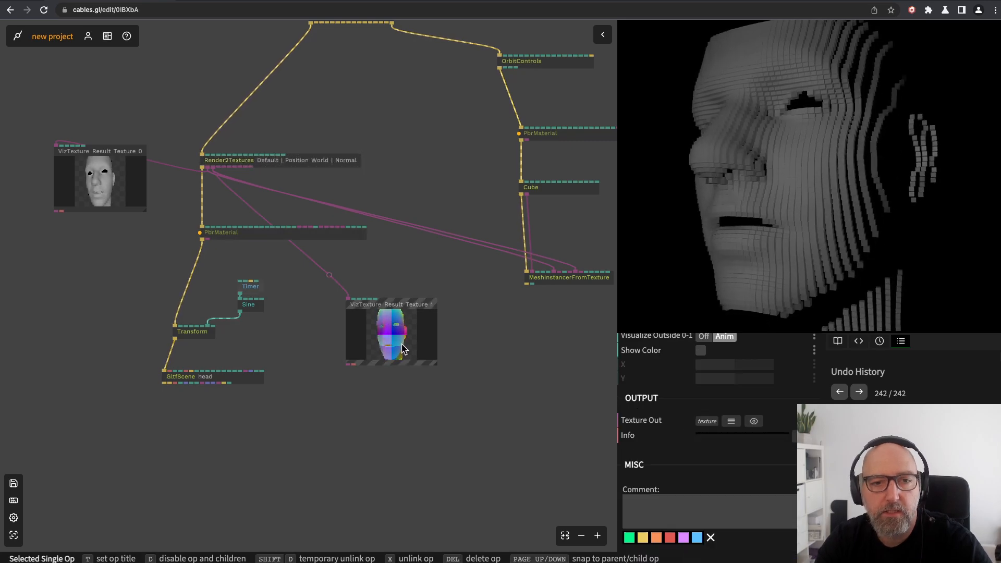
{"action": "key", "text": "ctrl+v"}
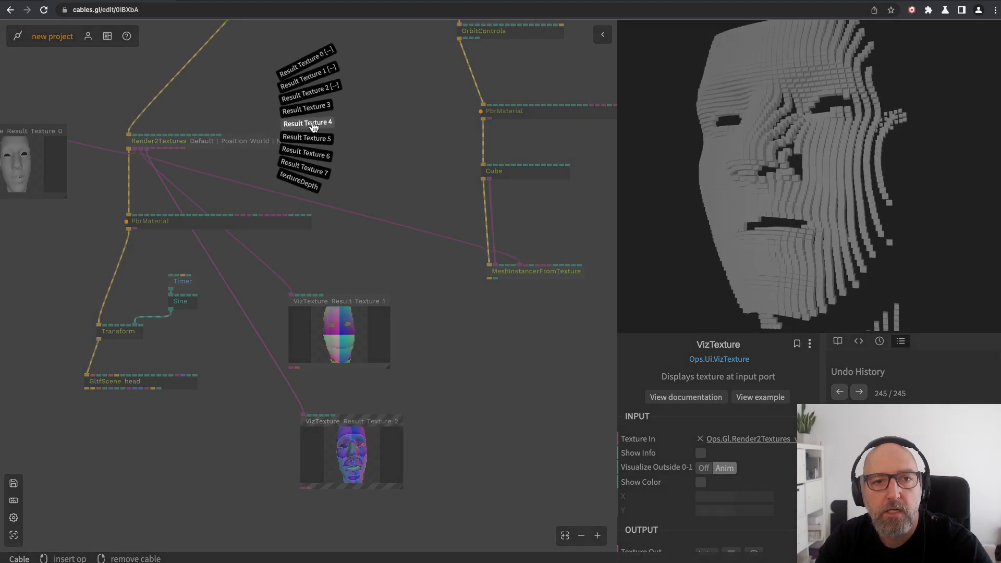
{"action": "left_click", "coordinate": [306, 122]}
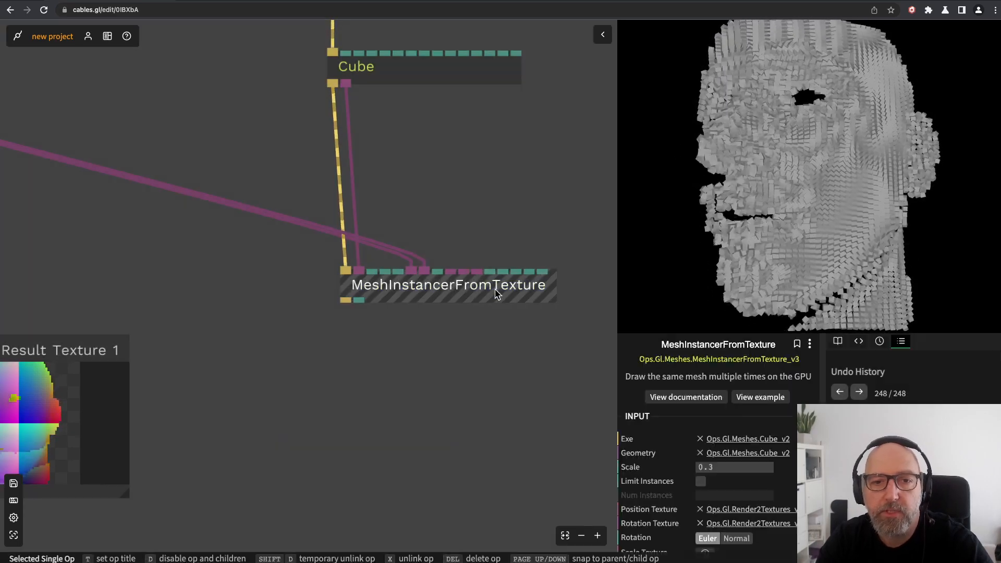
Compare the instancer's Euler and Normal rotation modes and keep the one orienting the cubes
{"action": "scroll", "scroll_direction": "down", "scroll_amount": 3}
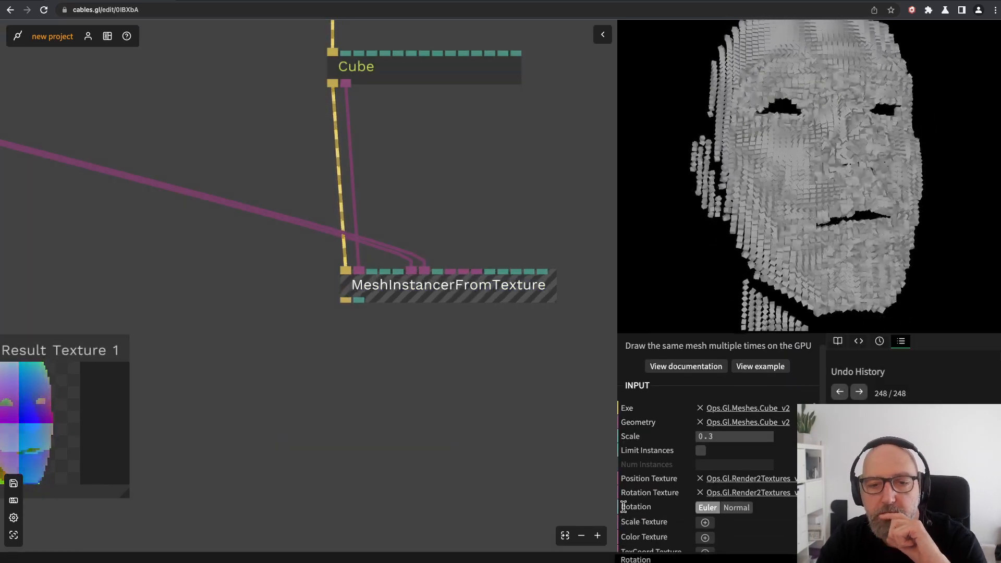
{"action": "left_click", "coordinate": [707, 507]}
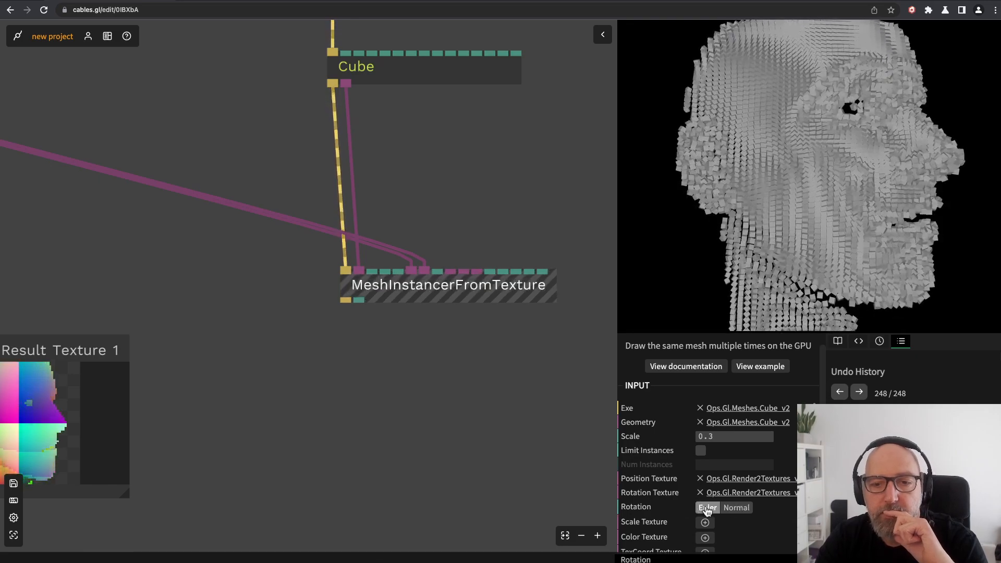
{"action": "left_click", "coordinate": [734, 507]}
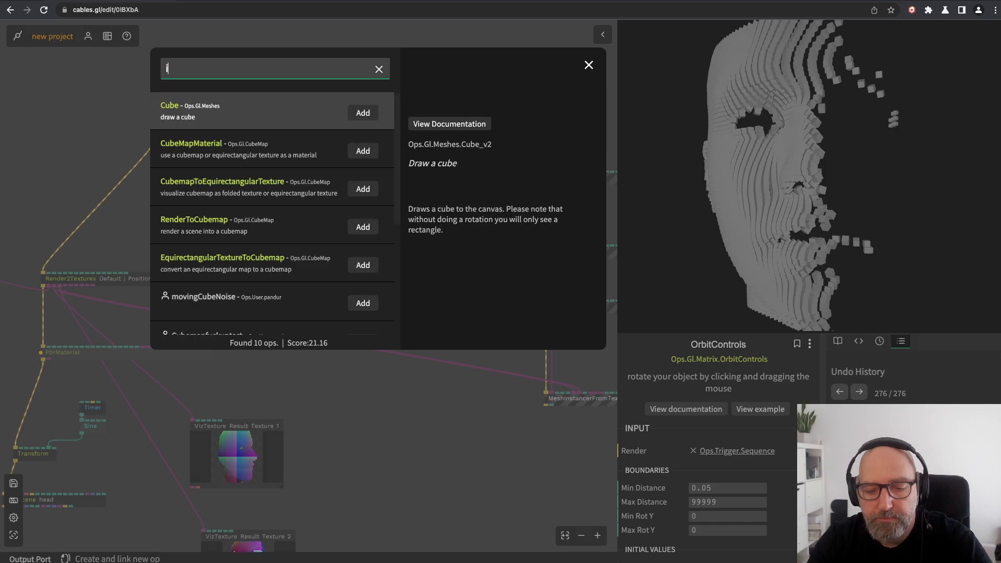
Add an ImageCompose op and feed its output into the instancer's Position Texture
{"action": "left_click", "coordinate": [363, 113]}
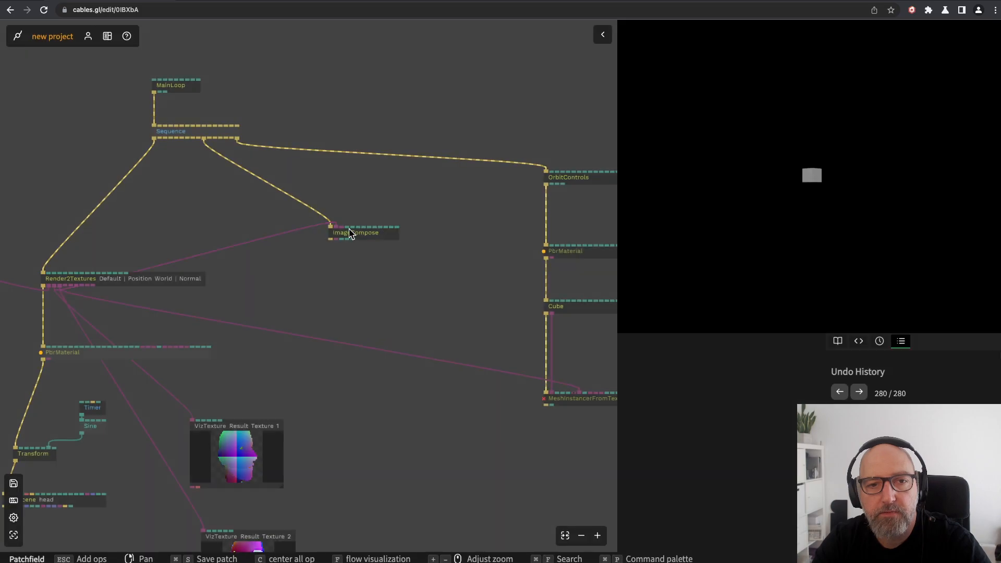
{"action": "left_click", "coordinate": [550, 386]}
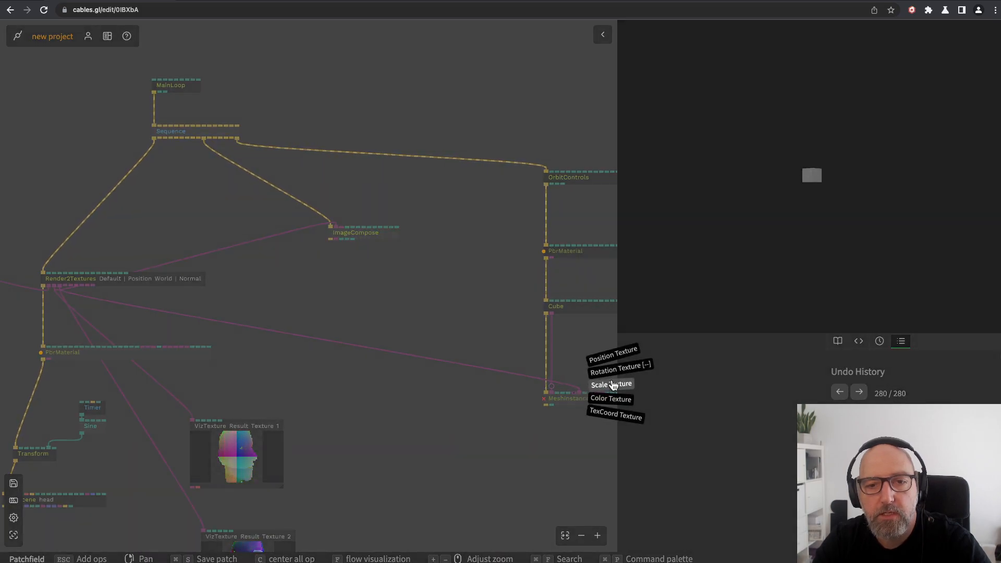
{"action": "left_click", "coordinate": [610, 383]}
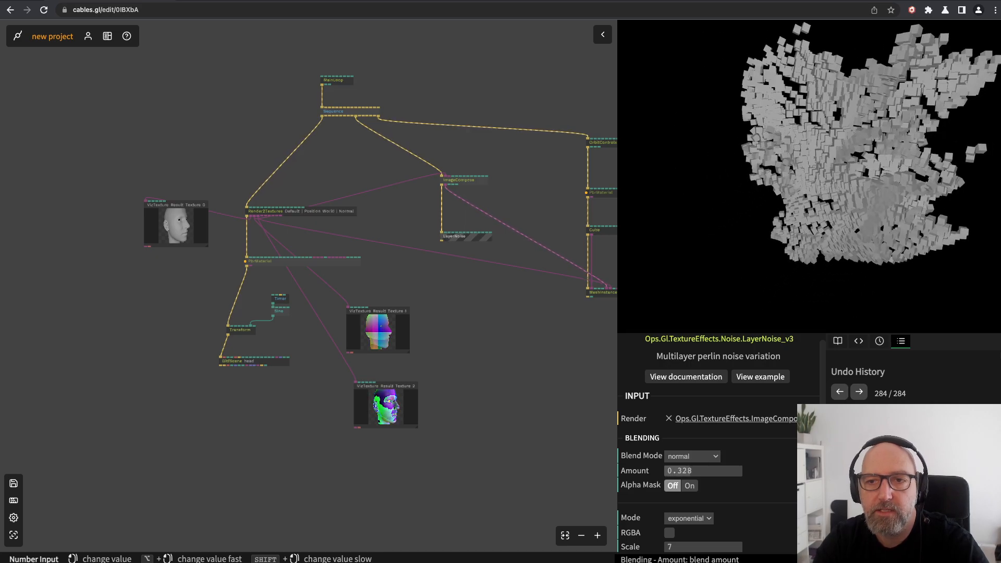
Give LayerNoise blend mode add, amount about 0.087 and RGBA, then search for a Timer op
{"action": "left_click", "coordinate": [691, 455]}
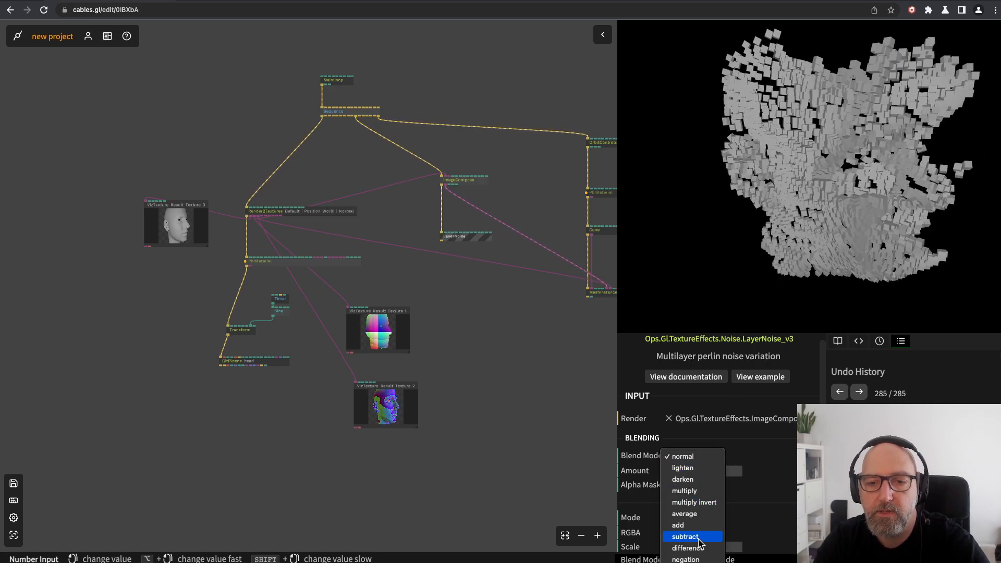
{"action": "left_click", "coordinate": [678, 524]}
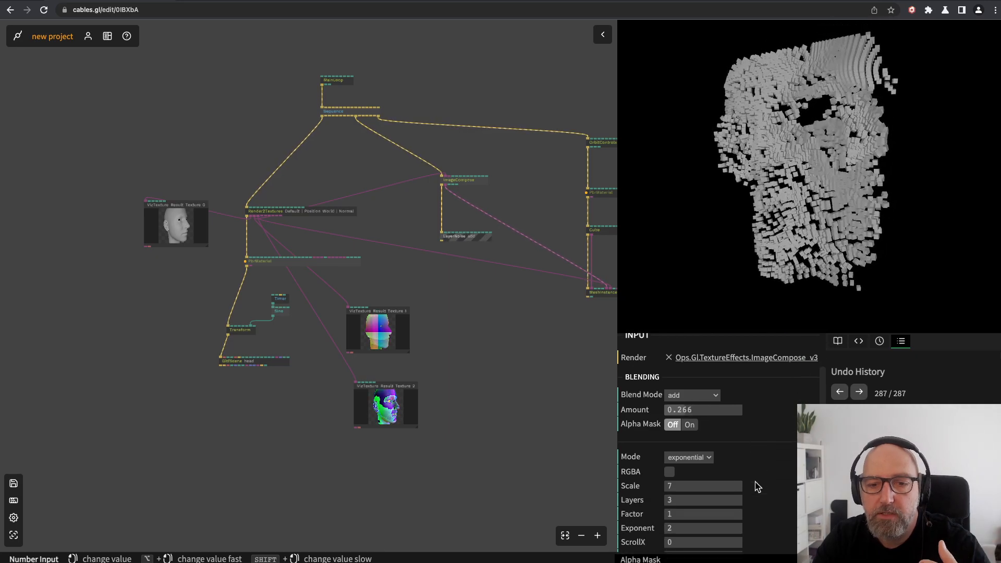
{"action": "left_click", "coordinate": [669, 471]}
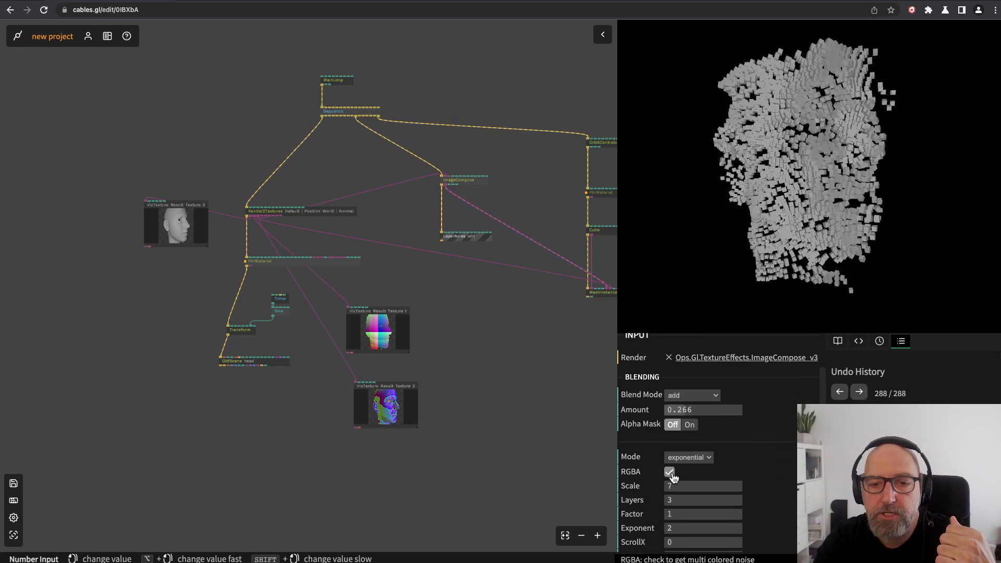
{"action": "left_click", "coordinate": [702, 409]}
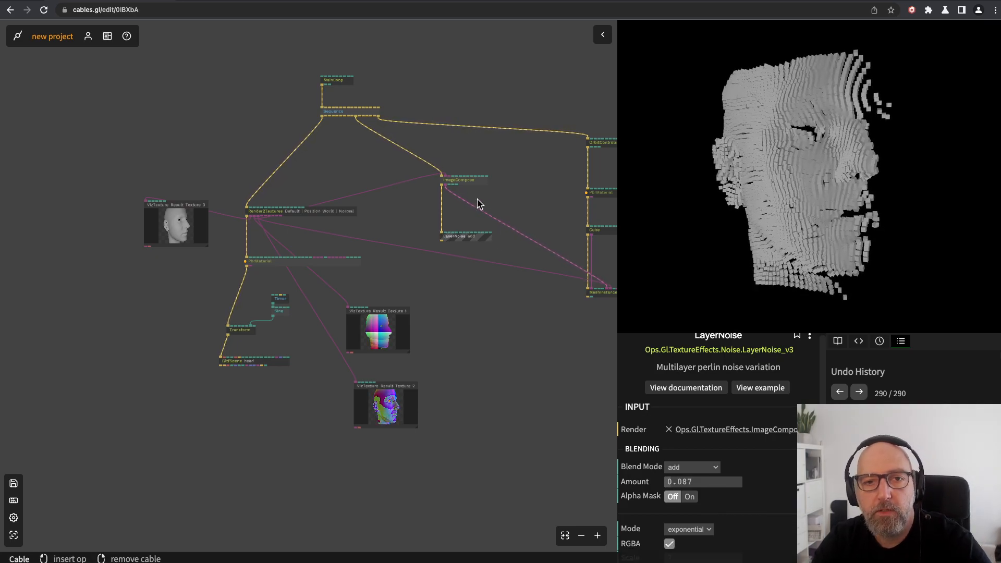
{"action": "type", "text": "time"}
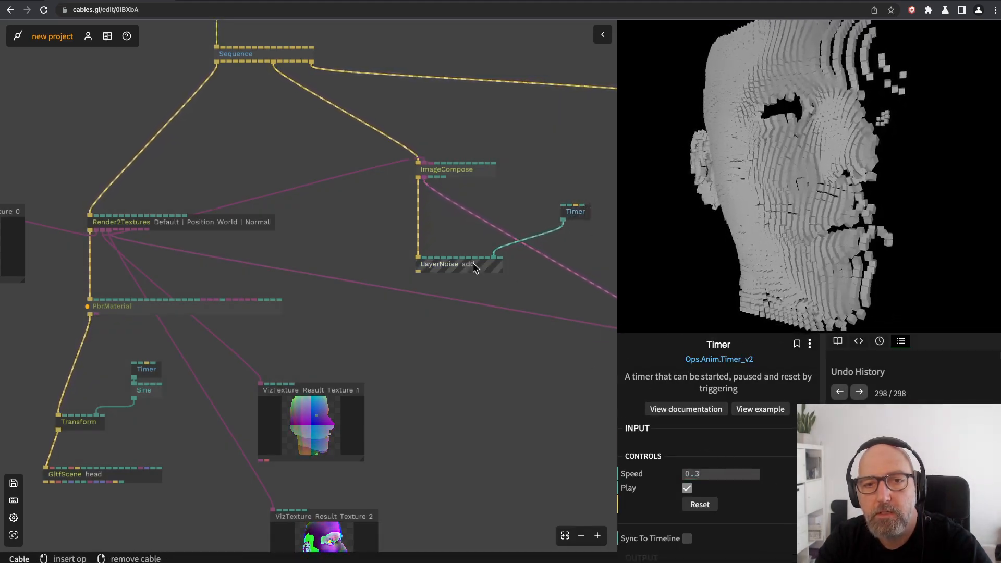
Set LayerNoise scale to 2 and the driving Timer speed to about 0.39
{"action": "left_click", "coordinate": [448, 264]}
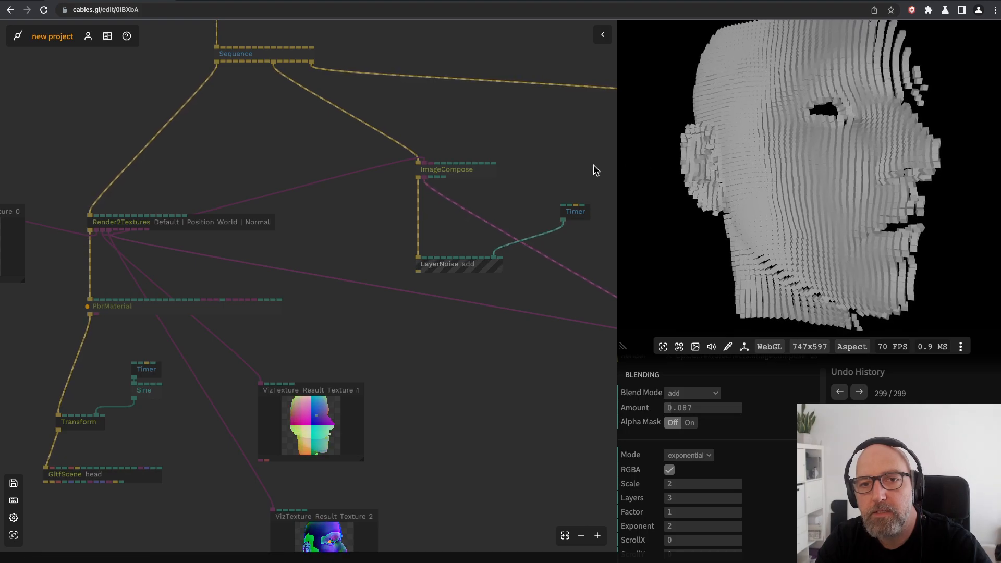
{"action": "left_click", "coordinate": [573, 212]}
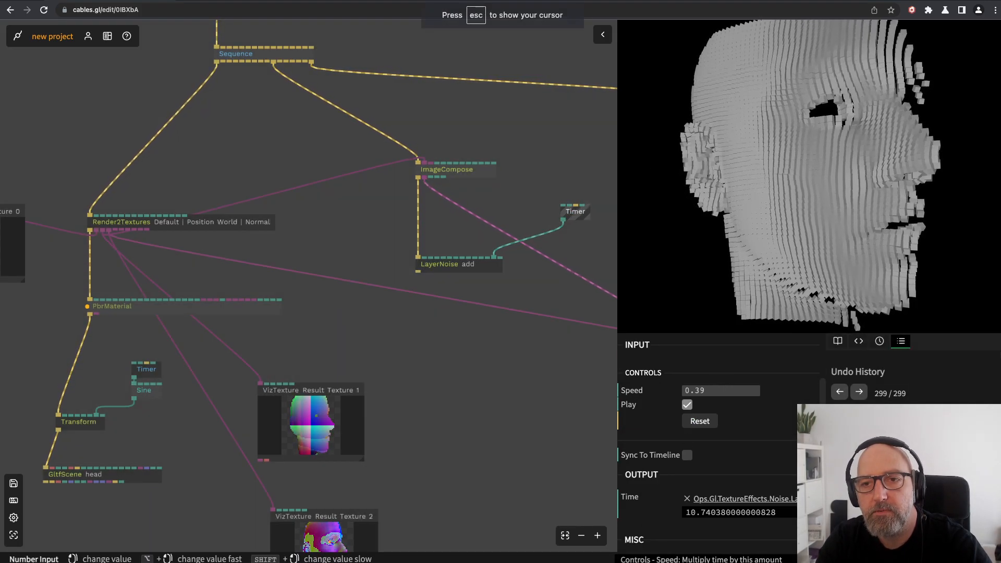